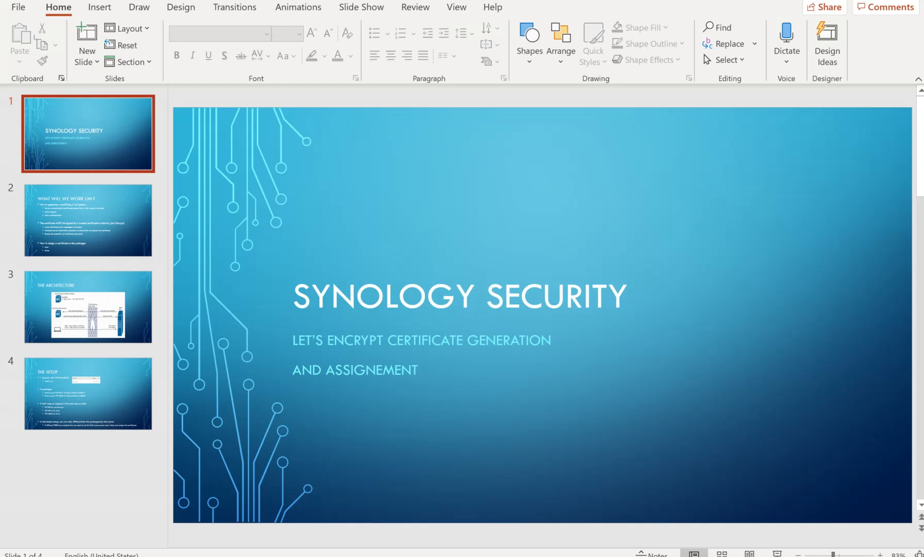
- Show slide 2, 'What will we work on?', listing certificate generation and assignment topics
{"action": "left_click", "coordinate": [88, 219]}
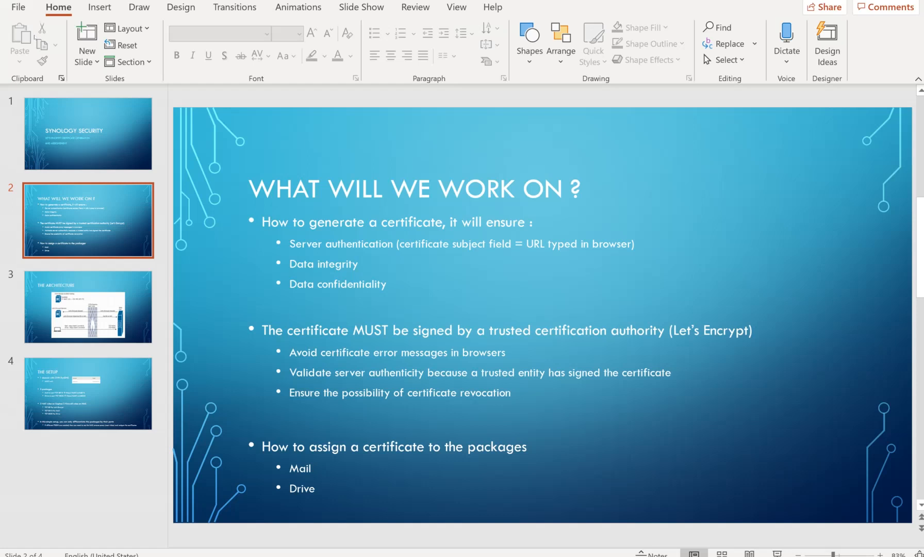
{"action": "left_click", "coordinate": [87, 306]}
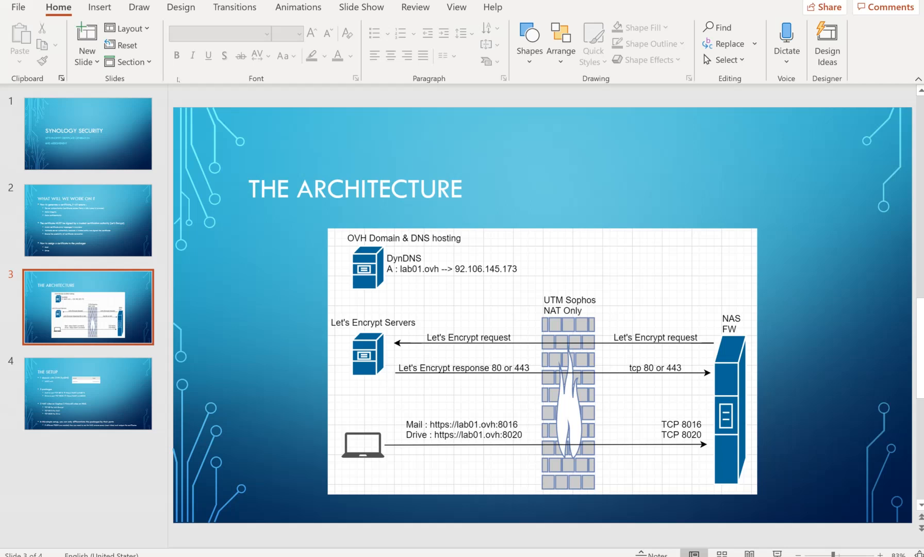
{"action": "mouse_move", "coordinate": [221, 93]}
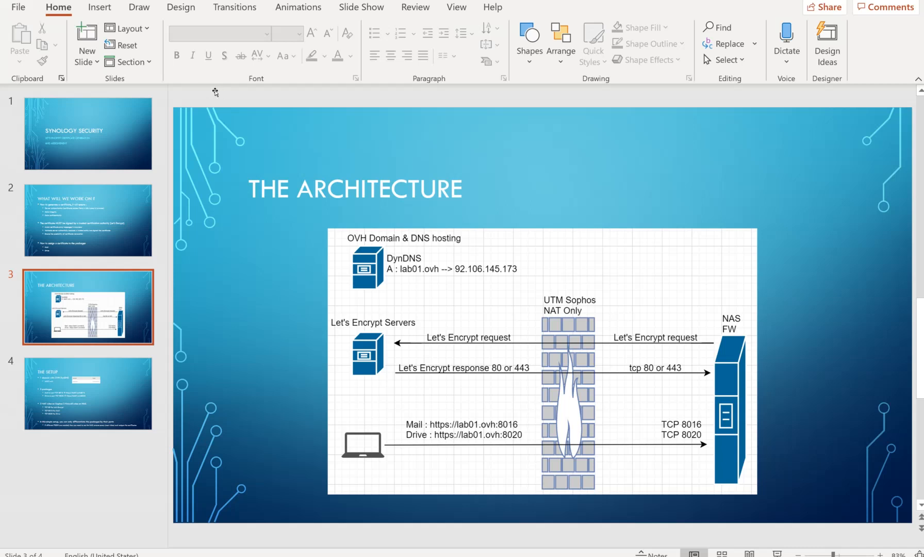
{"action": "mouse_move", "coordinate": [180, 112]}
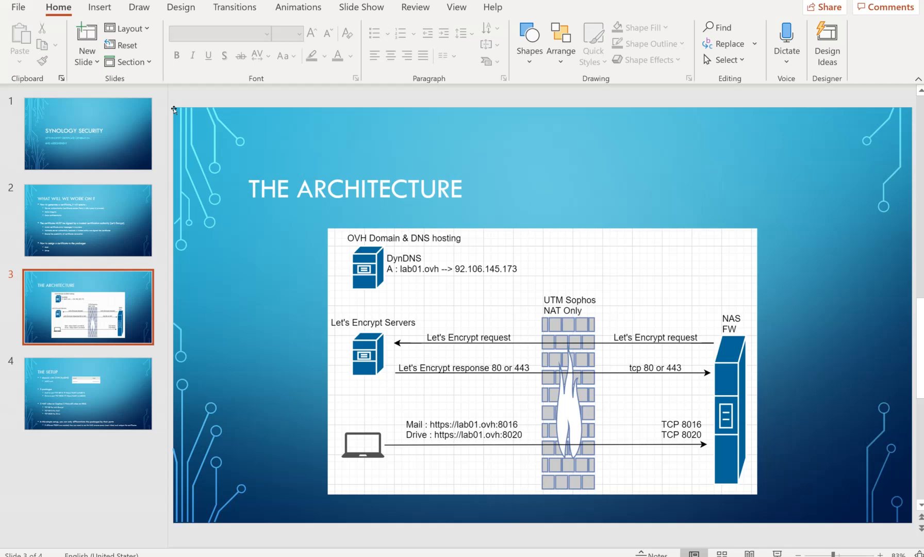
{"action": "mouse_move", "coordinate": [183, 111]}
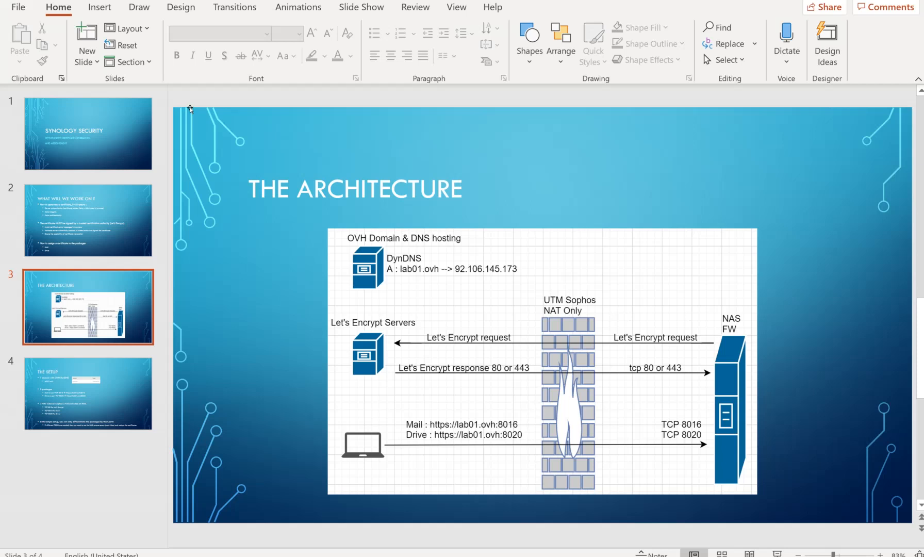
{"action": "mouse_move", "coordinate": [231, 111]}
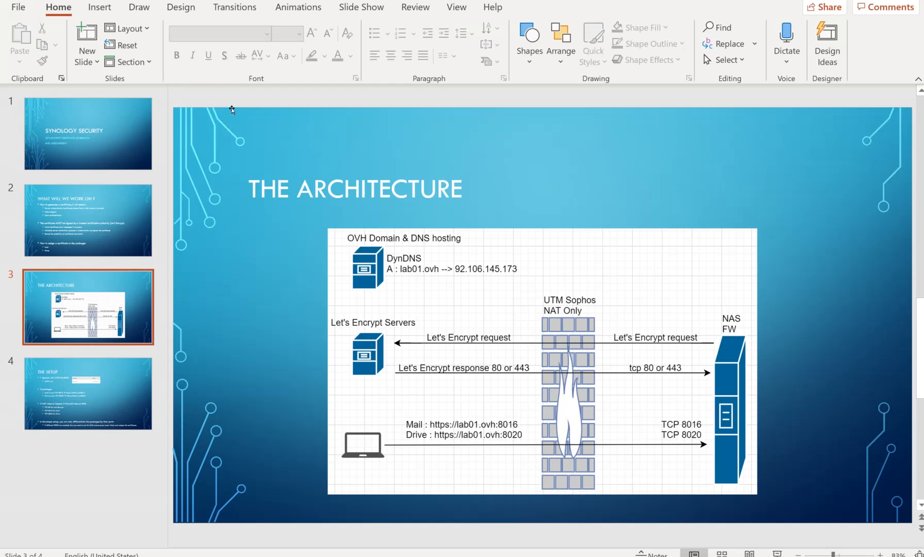
{"action": "mouse_move", "coordinate": [270, 144]}
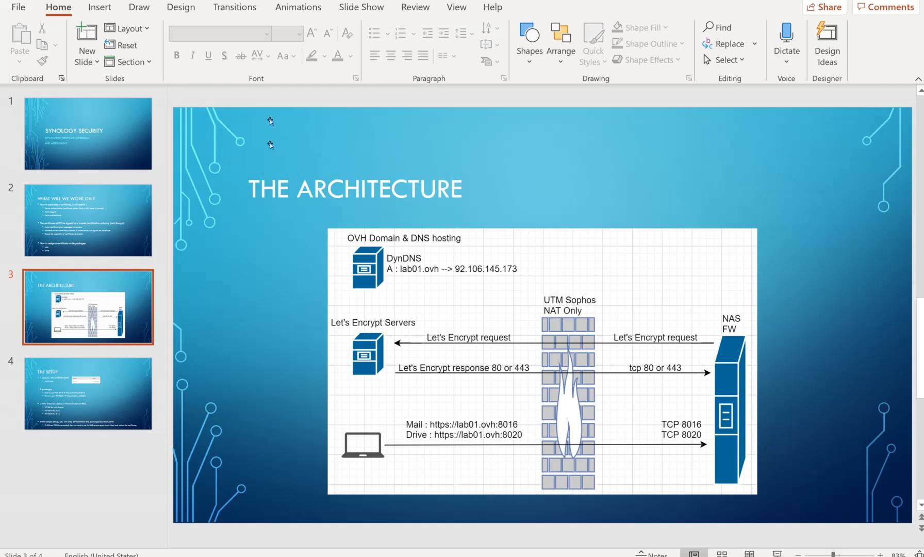
{"action": "mouse_move", "coordinate": [262, 112]}
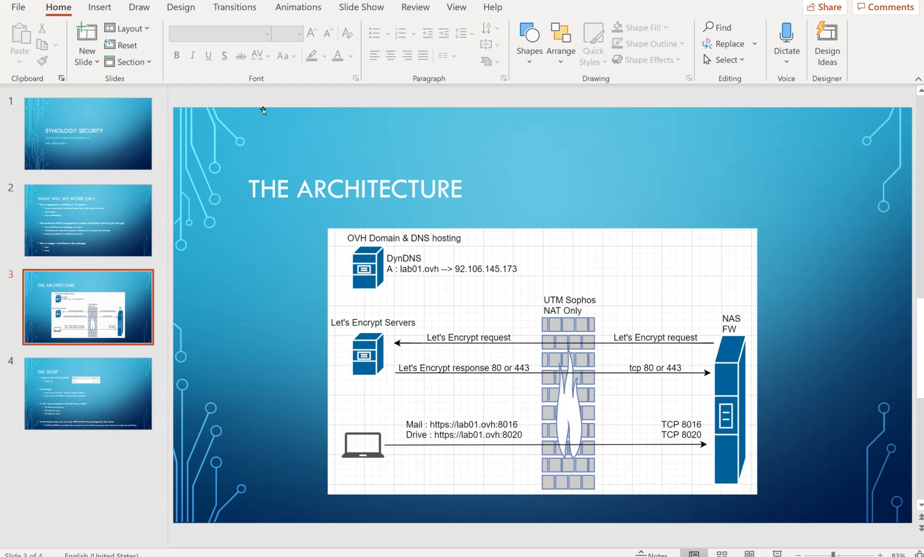
{"action": "mouse_move", "coordinate": [336, 126]}
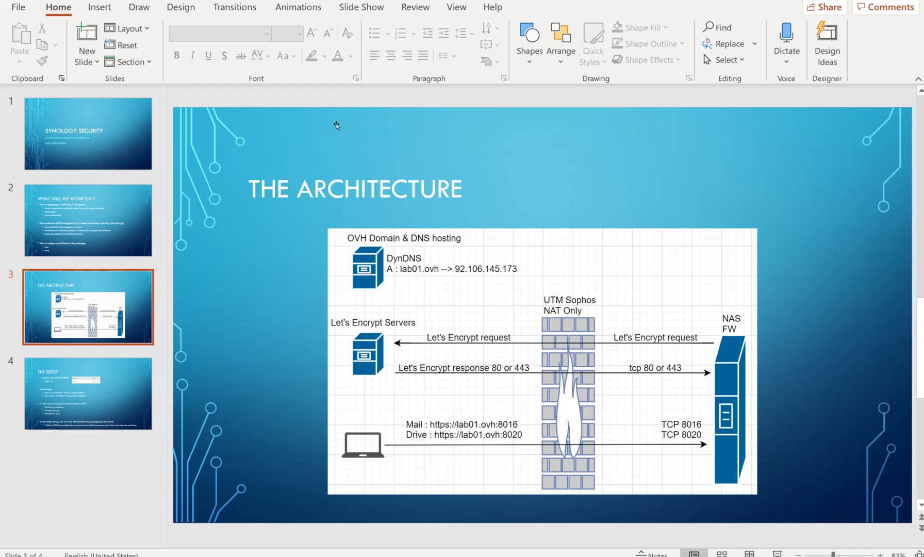
{"action": "mouse_move", "coordinate": [315, 194]}
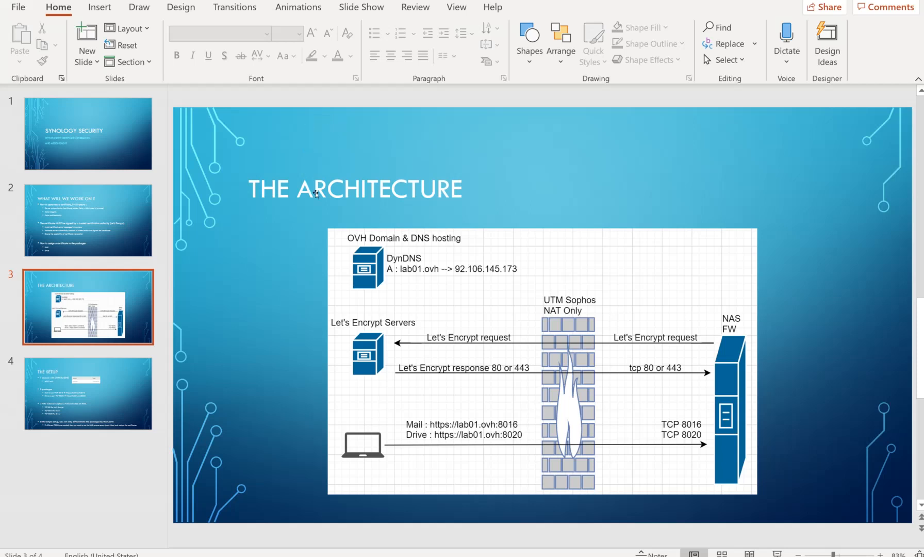
{"action": "mouse_move", "coordinate": [336, 141]}
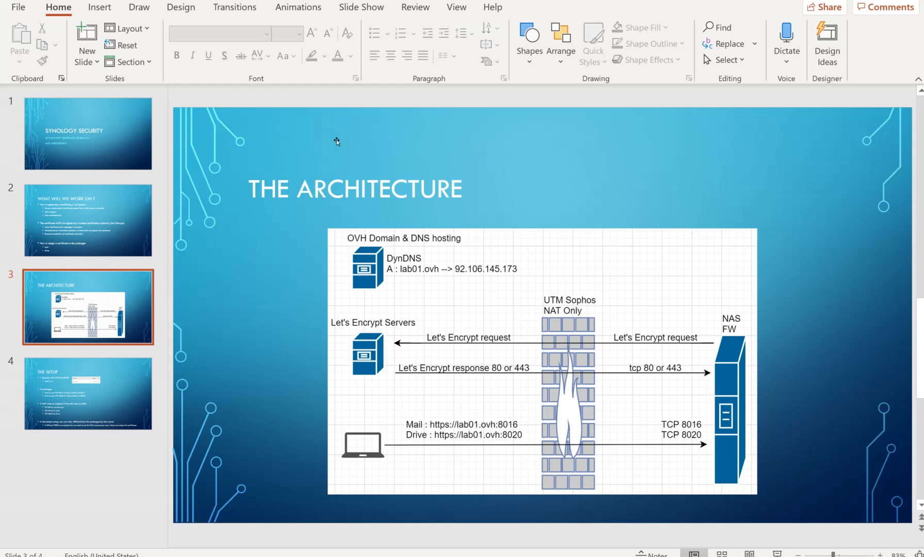
{"action": "mouse_move", "coordinate": [323, 142]}
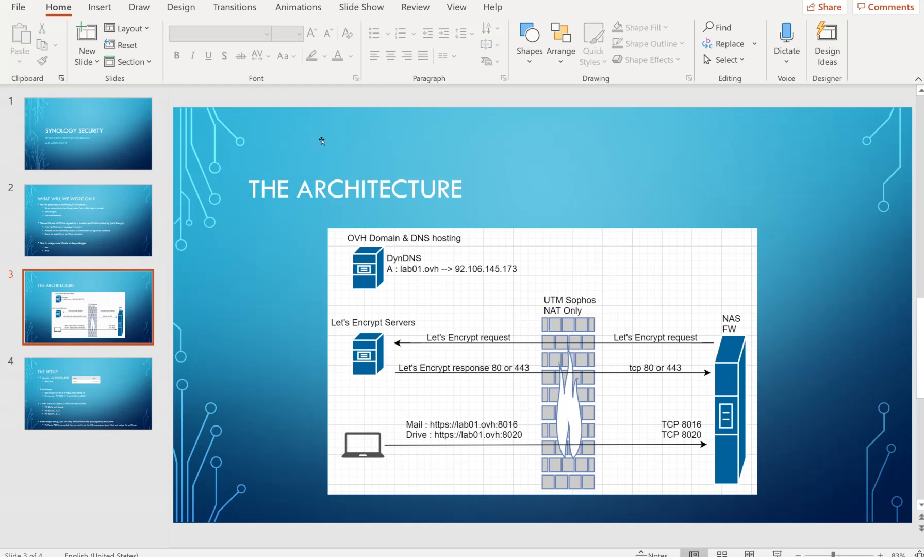
{"action": "mouse_move", "coordinate": [186, 140]}
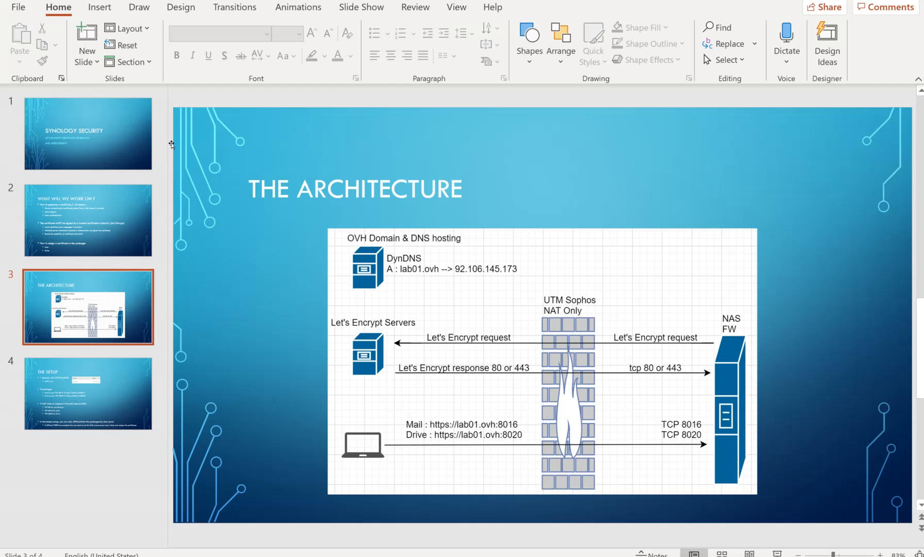
{"action": "mouse_move", "coordinate": [275, 142]}
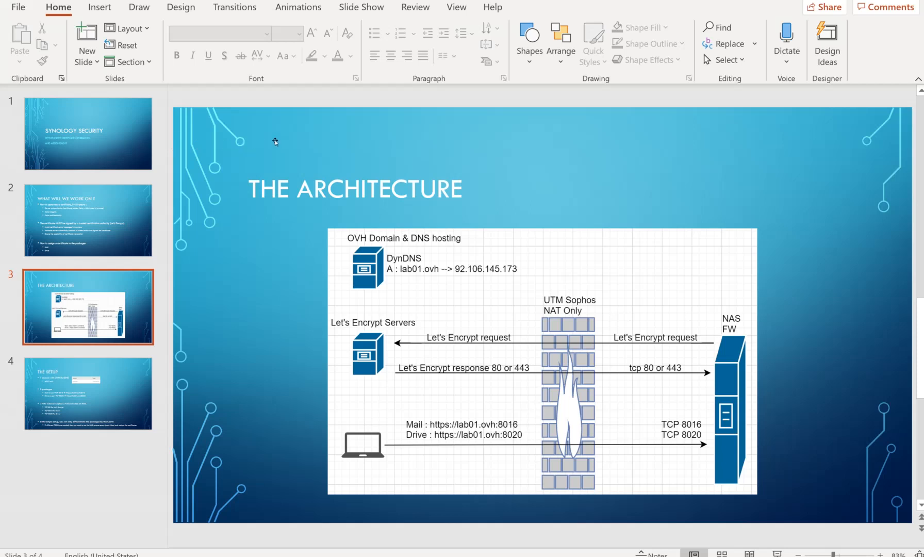
{"action": "mouse_move", "coordinate": [319, 143]}
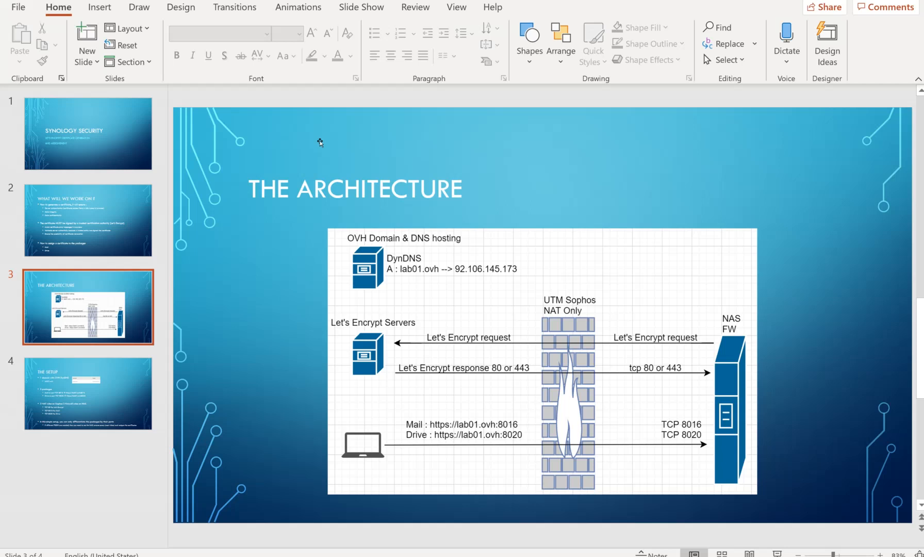
{"action": "mouse_move", "coordinate": [243, 151]}
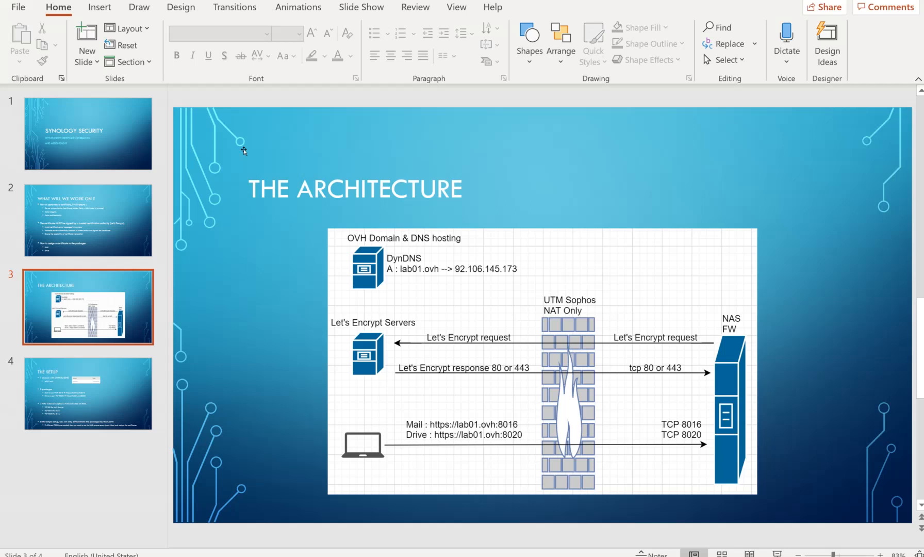
{"action": "mouse_move", "coordinate": [314, 150]}
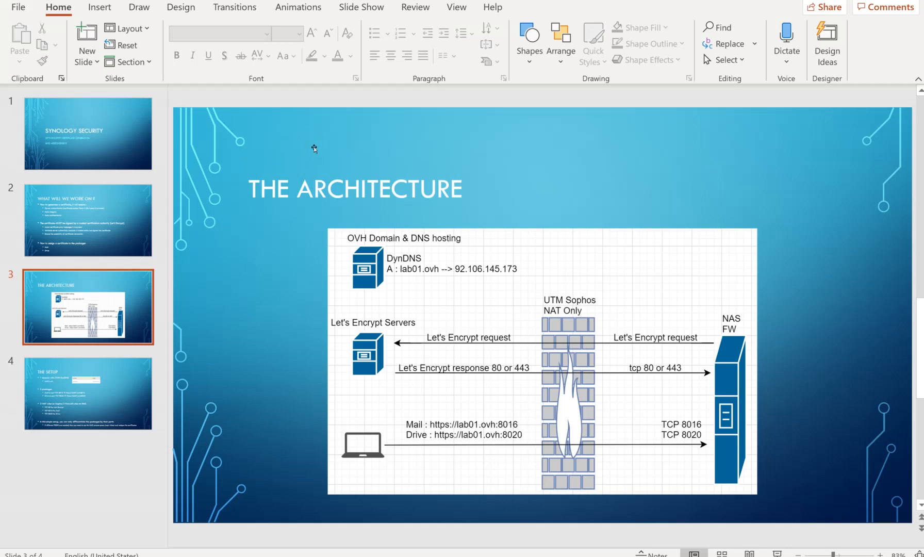
{"action": "mouse_move", "coordinate": [321, 158]}
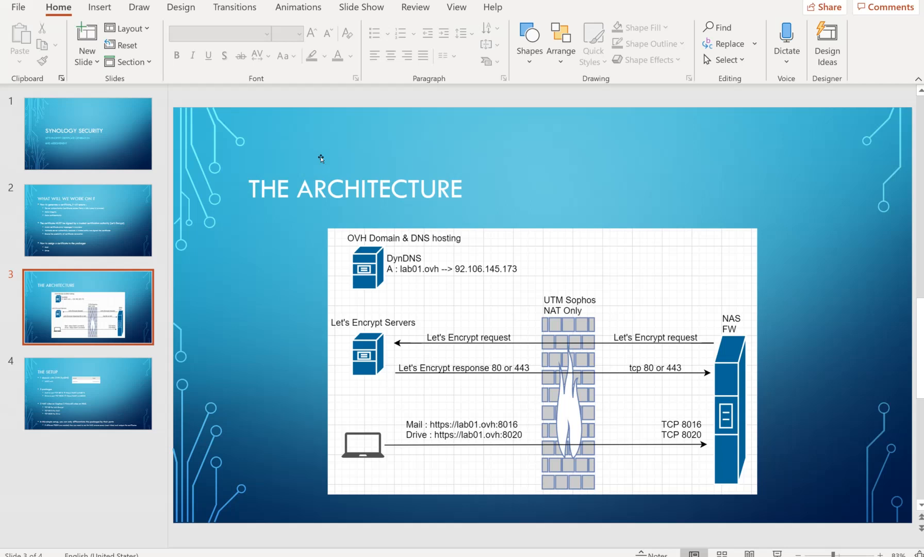
{"action": "mouse_move", "coordinate": [223, 159]}
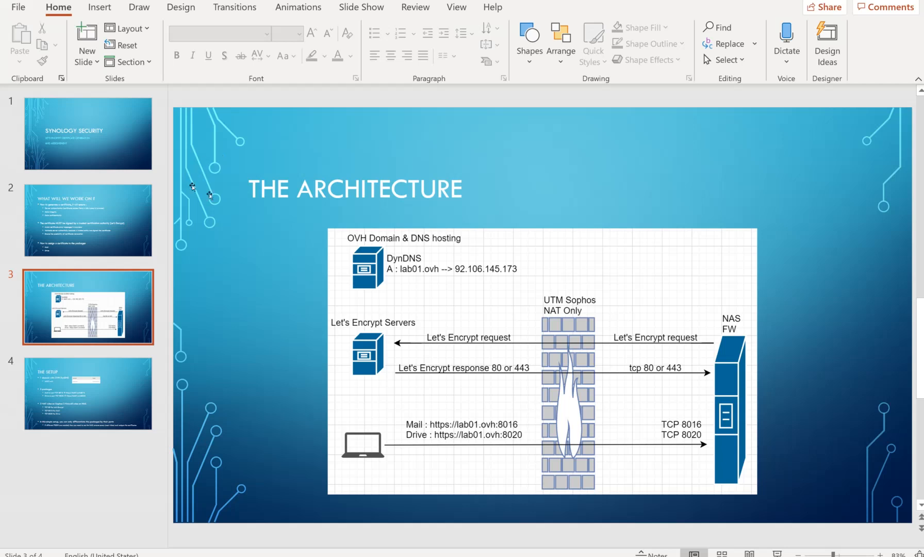
{"action": "mouse_move", "coordinate": [215, 182]}
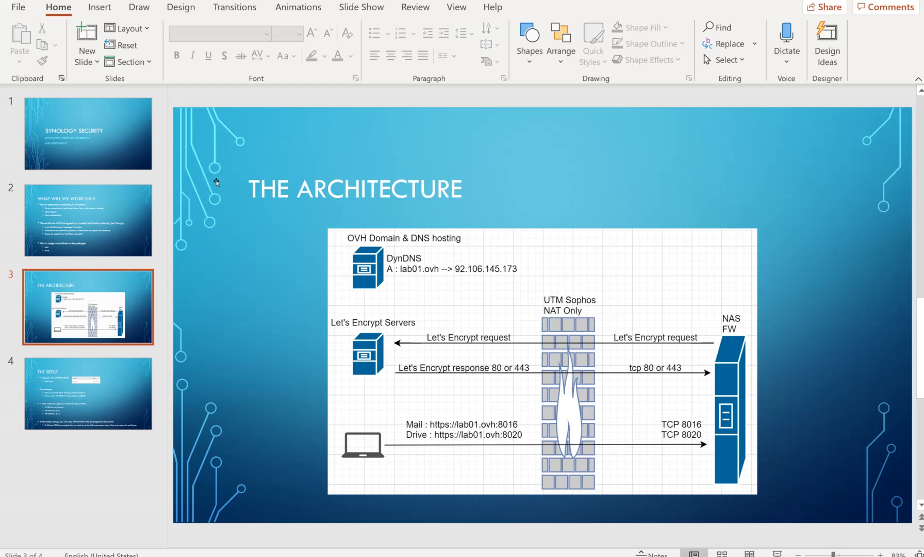
{"action": "mouse_move", "coordinate": [194, 175]}
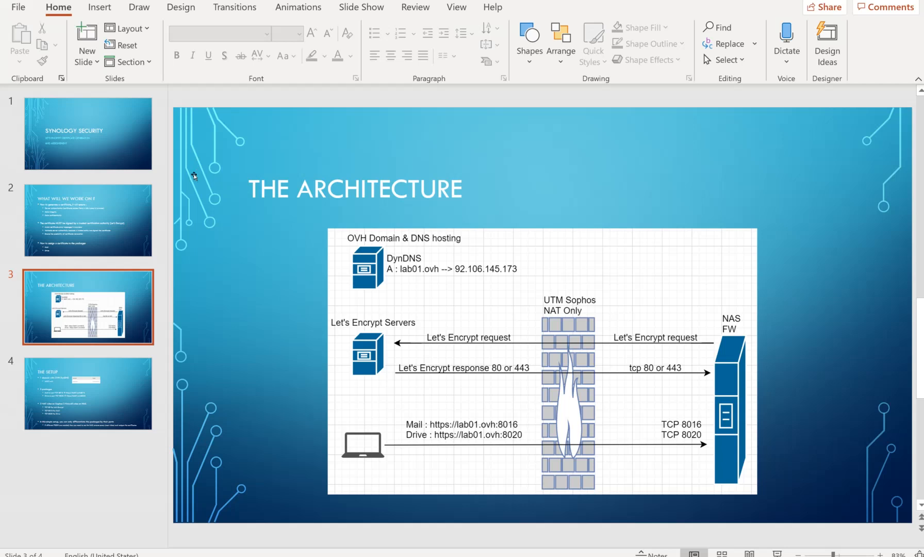
{"action": "mouse_move", "coordinate": [217, 186]}
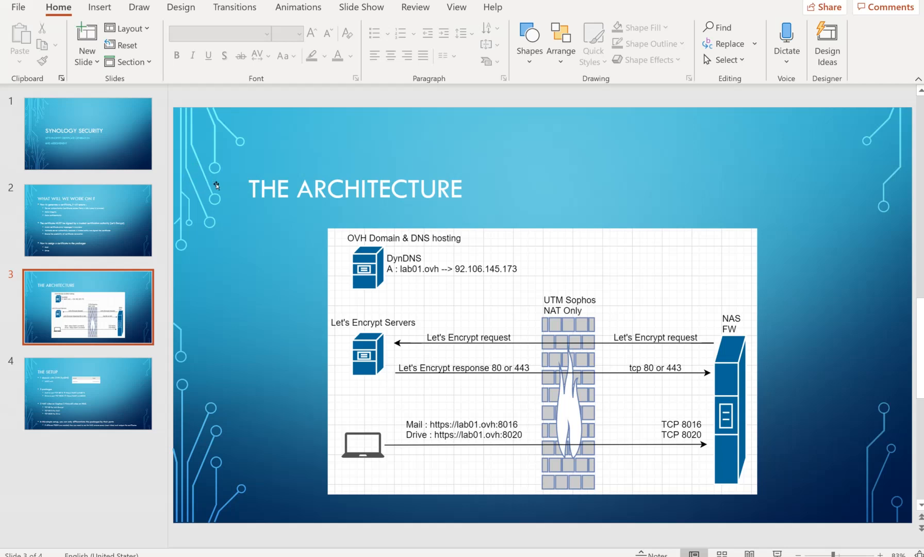
{"action": "mouse_move", "coordinate": [208, 178]}
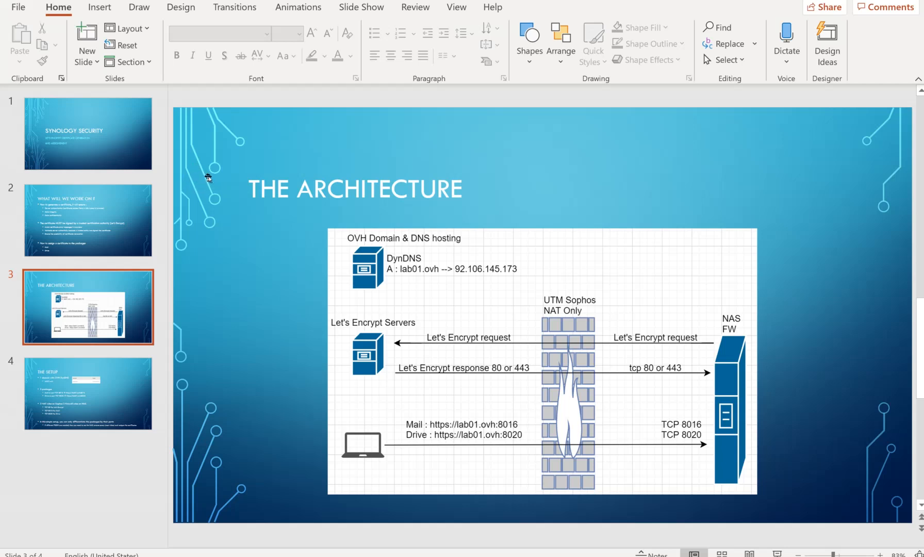
{"action": "mouse_move", "coordinate": [219, 177]}
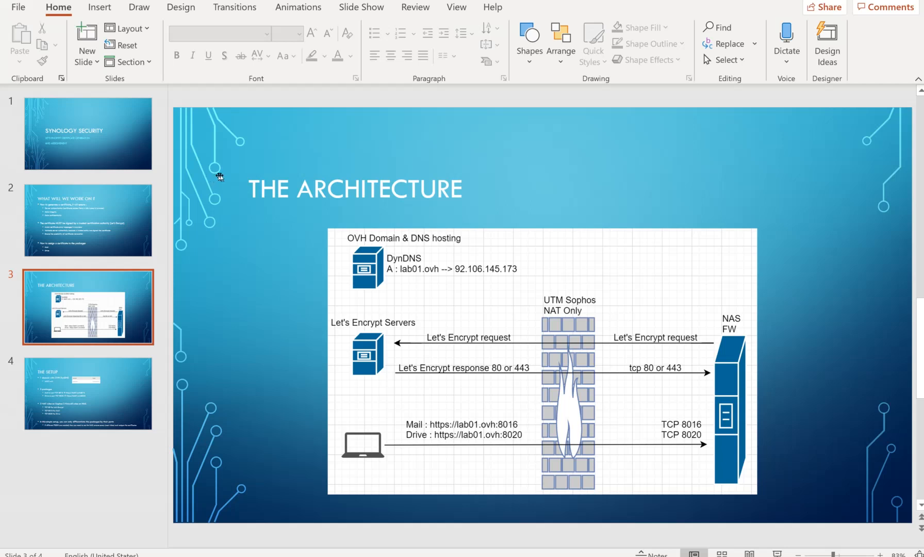
{"action": "mouse_move", "coordinate": [225, 180]}
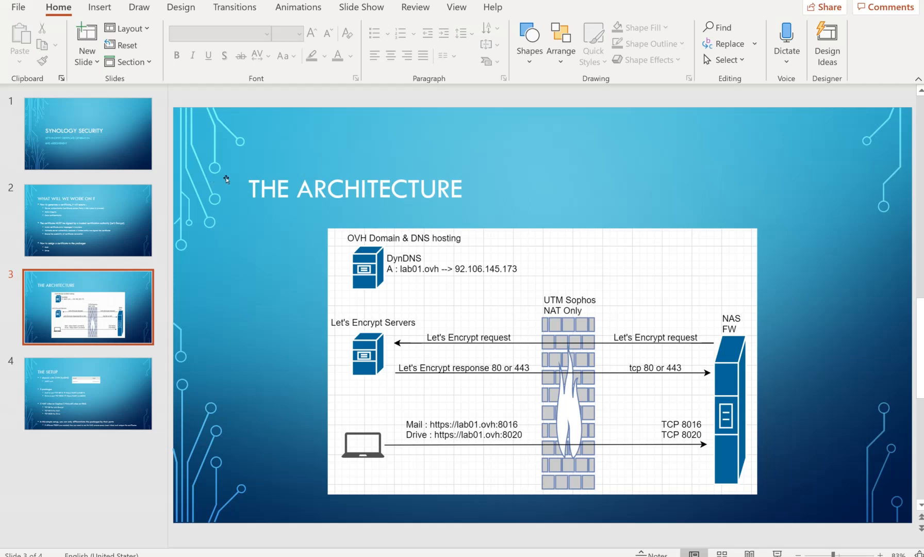
{"action": "mouse_move", "coordinate": [219, 183]}
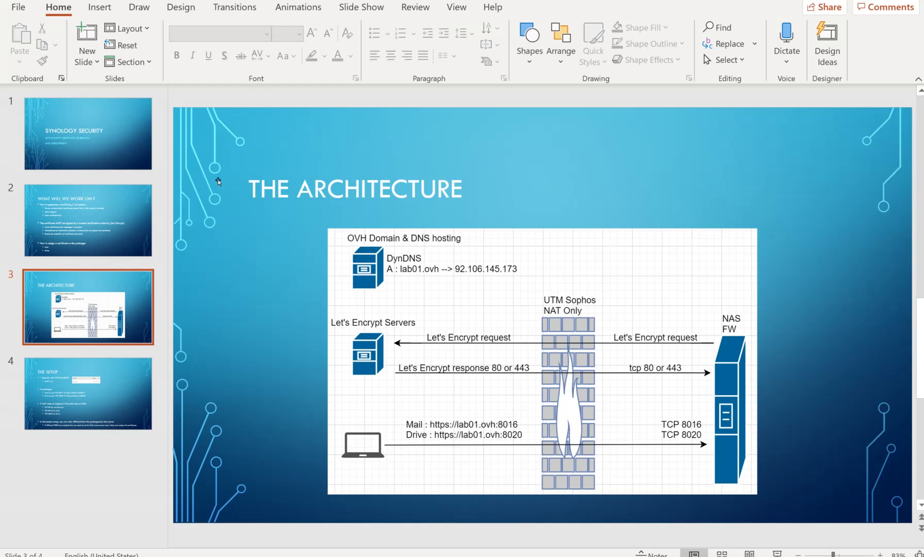
{"action": "mouse_move", "coordinate": [202, 181]}
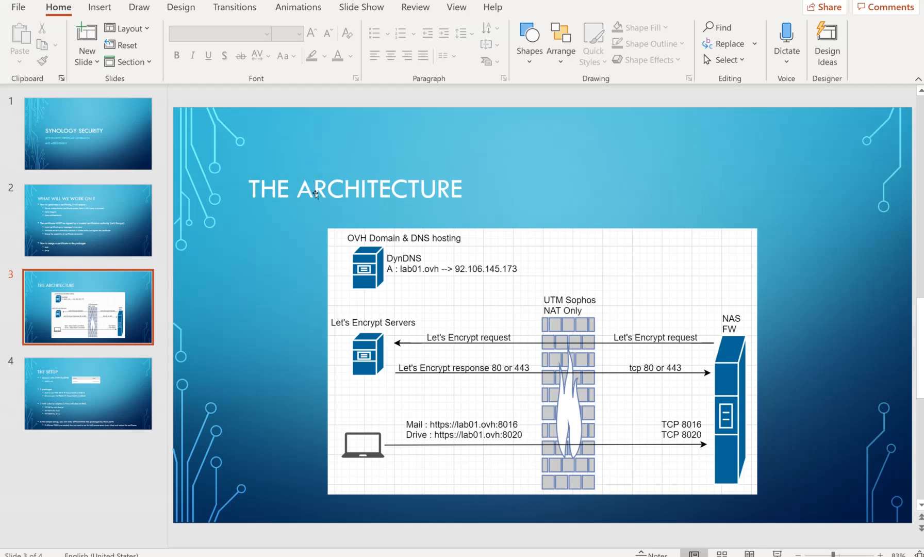
- Show slide 4, 'The Setup', covering lab01.ovh, package ports and NAT rules
{"action": "left_click", "coordinate": [87, 393]}
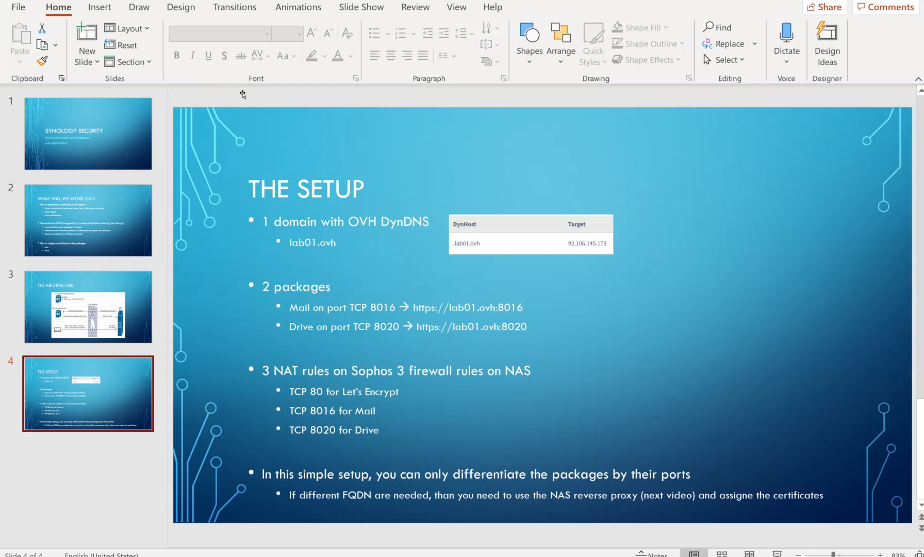
{"action": "mouse_move", "coordinate": [214, 96]}
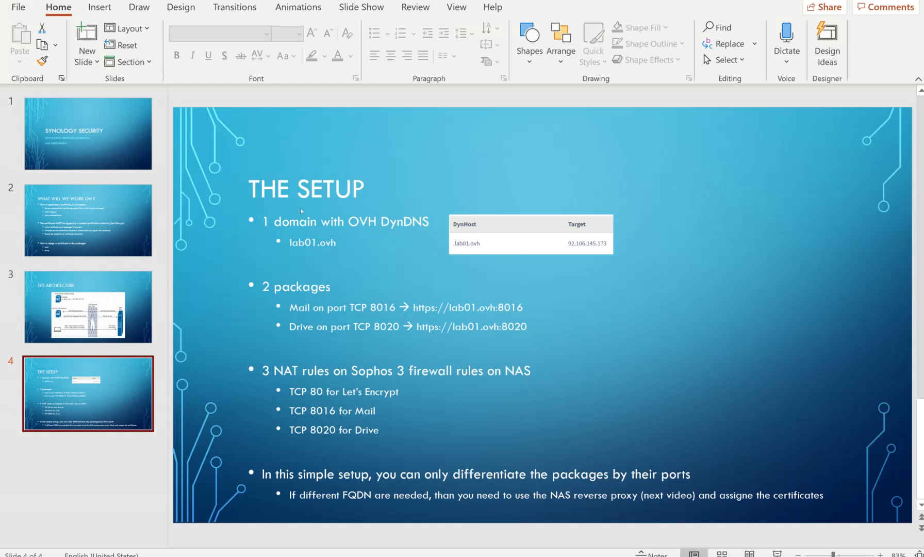
{"action": "mouse_move", "coordinate": [301, 211]}
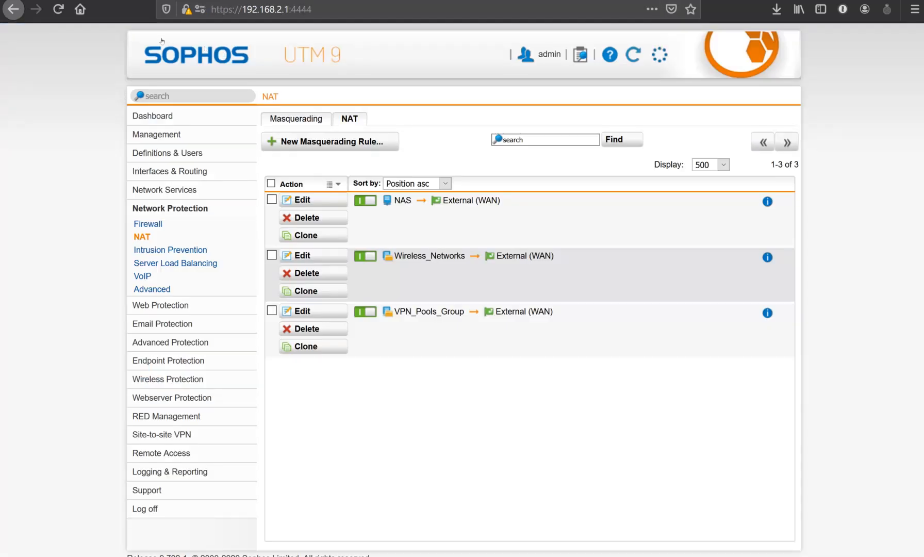
- Filter the NAT list by 'lab' to show the three lab DNAT rules
{"action": "left_click", "coordinate": [349, 119]}
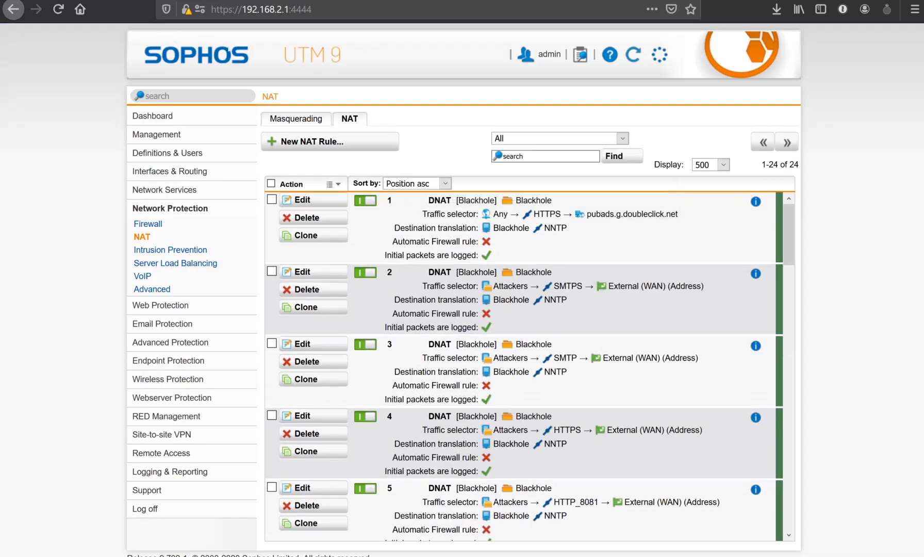
{"action": "type", "text": "lab"}
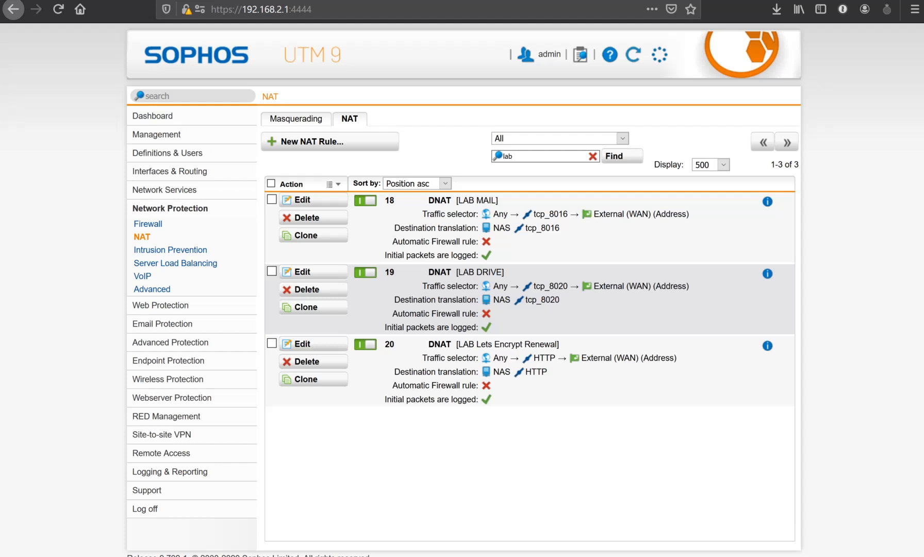
{"action": "mouse_move", "coordinate": [239, 155]}
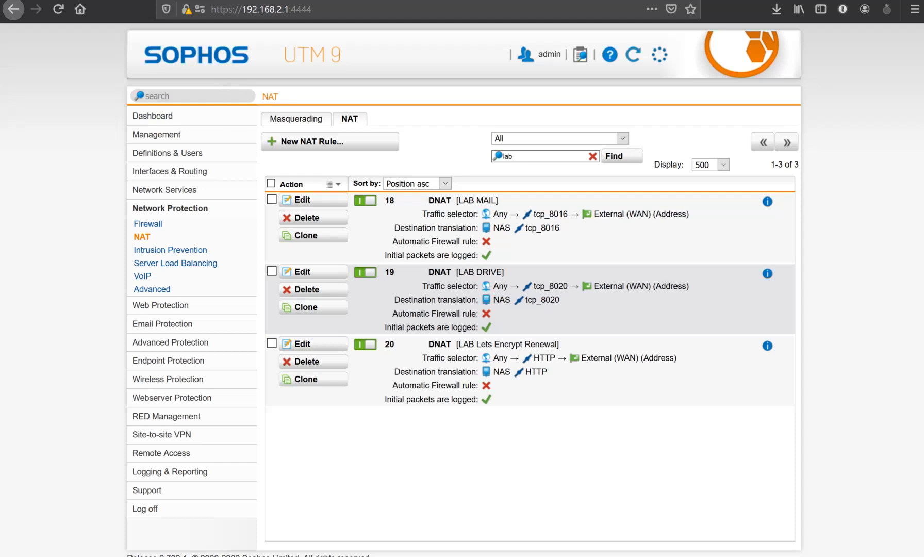
{"action": "mouse_move", "coordinate": [227, 80]}
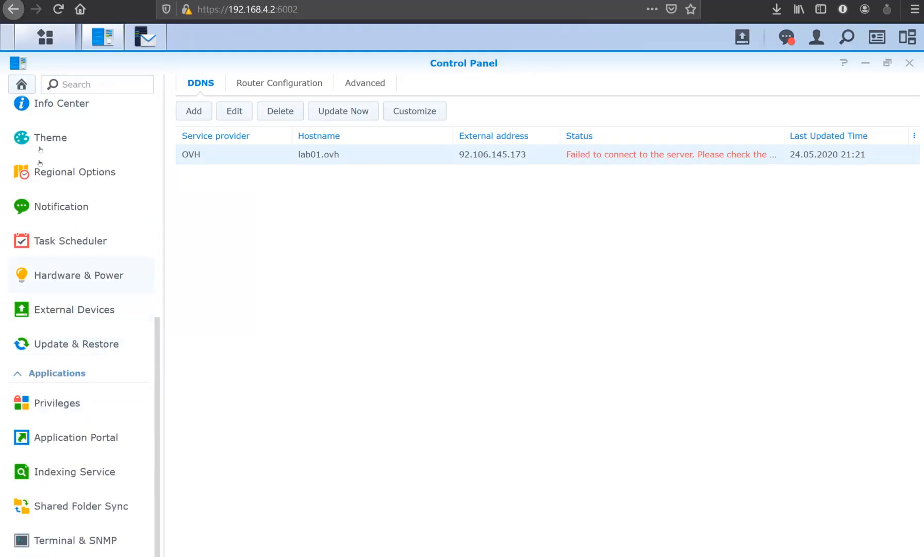
- Check MailPlus and Synology Drive ports in Application Portal, then go to Security
{"action": "left_click", "coordinate": [75, 437]}
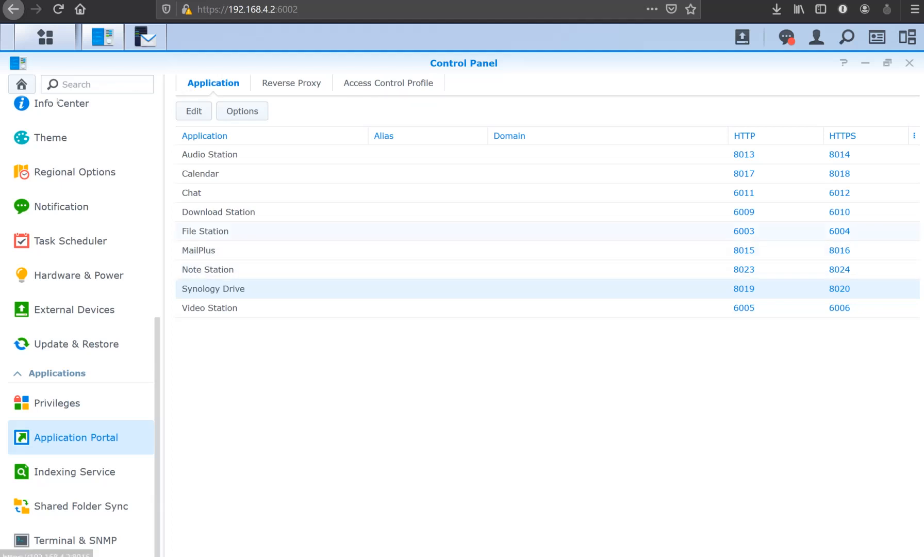
{"action": "scroll", "scroll_direction": "up", "scroll_amount": 3}
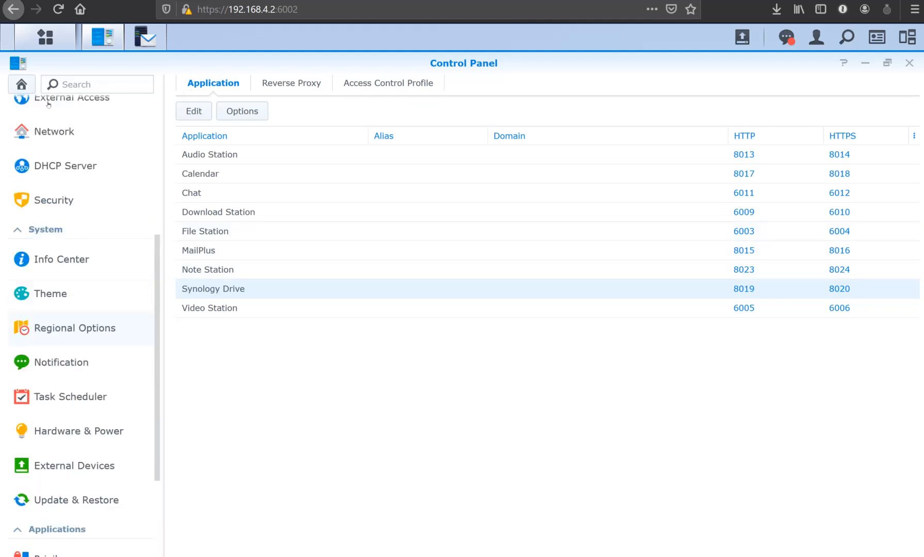
{"action": "left_click", "coordinate": [53, 201]}
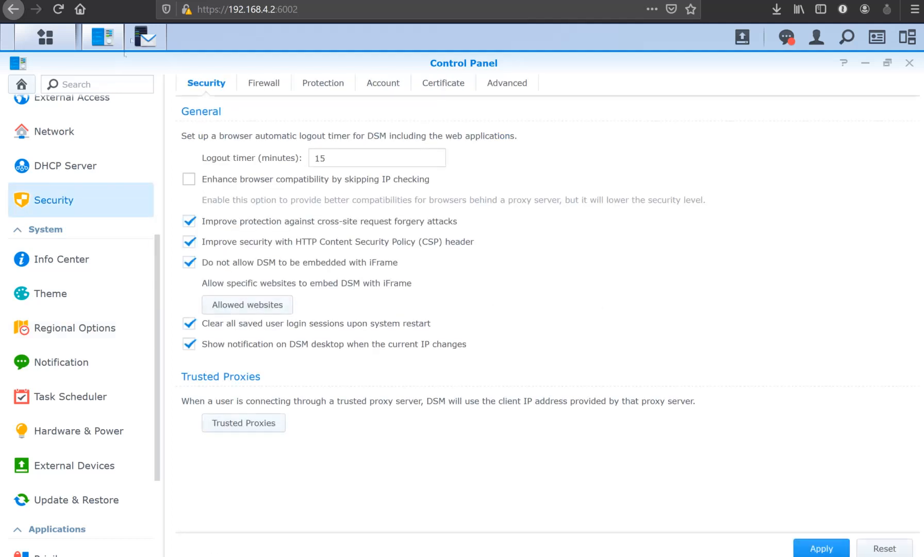
- Add a Secure profile firewall rule allowing custom TCP ports 80, 8016 and 8020
{"action": "left_click", "coordinate": [263, 82]}
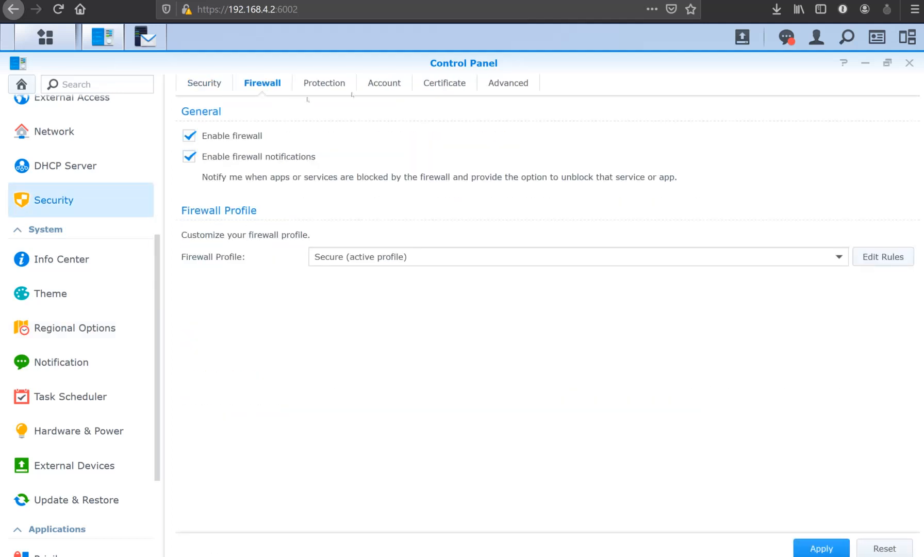
{"action": "left_click", "coordinate": [883, 257]}
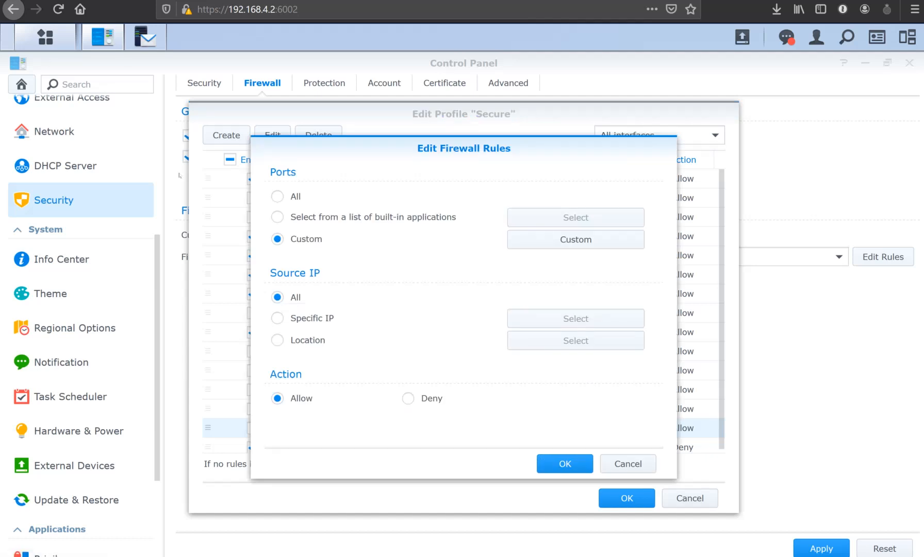
{"action": "left_click", "coordinate": [575, 239]}
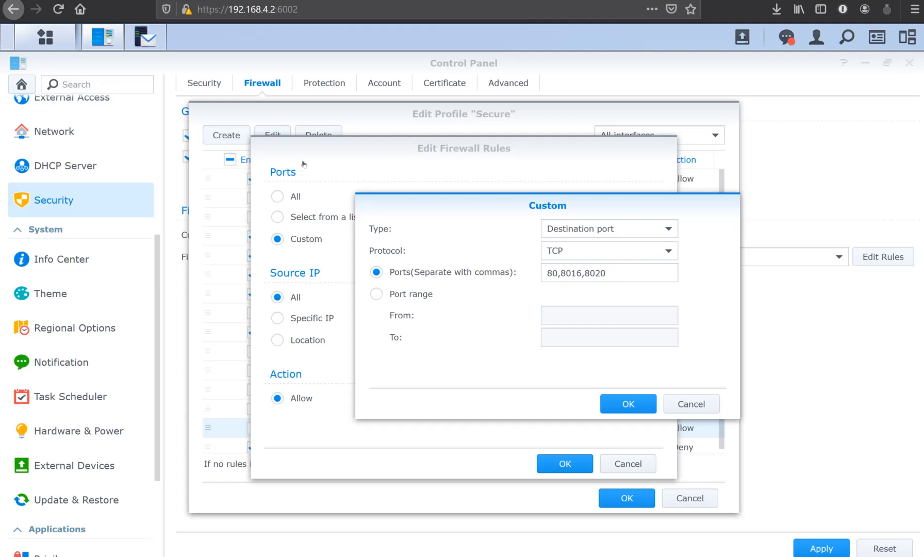
{"action": "left_click", "coordinate": [627, 404]}
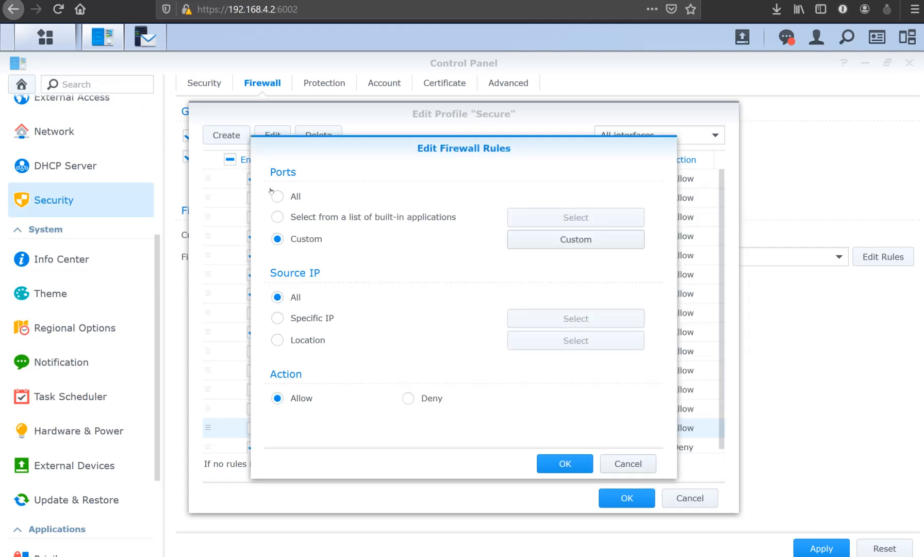
{"action": "left_click", "coordinate": [626, 463]}
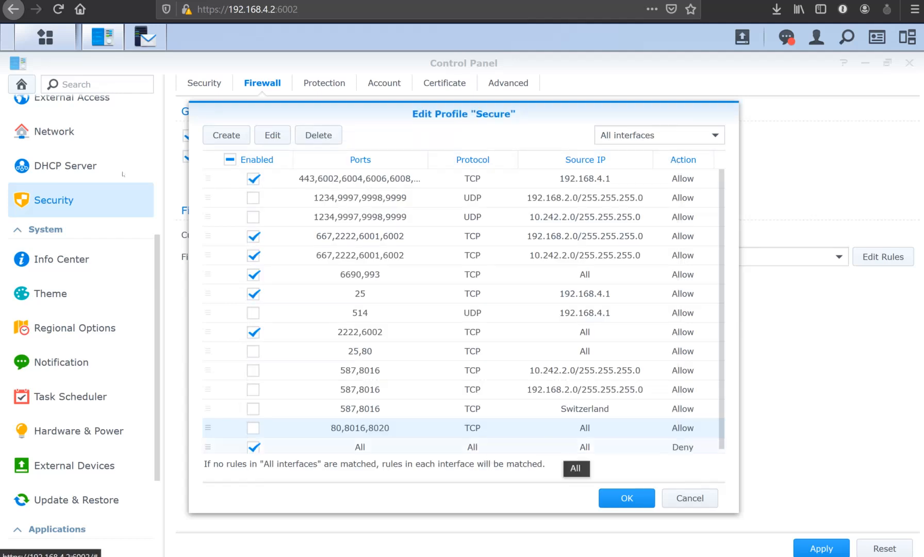
- Enable the new rule, apply the firewall settings, and show the certificate list
{"action": "left_click", "coordinate": [253, 428]}
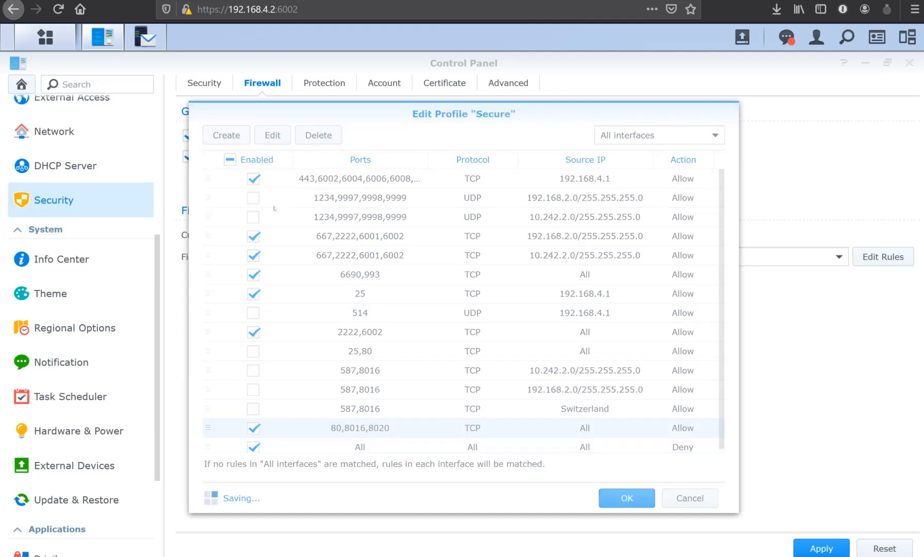
{"action": "left_click", "coordinate": [626, 498]}
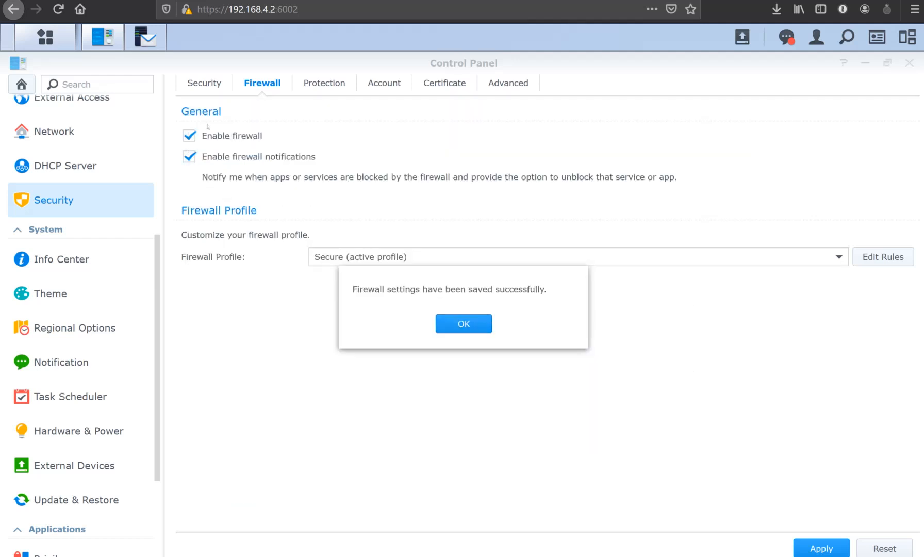
{"action": "left_click", "coordinate": [463, 324]}
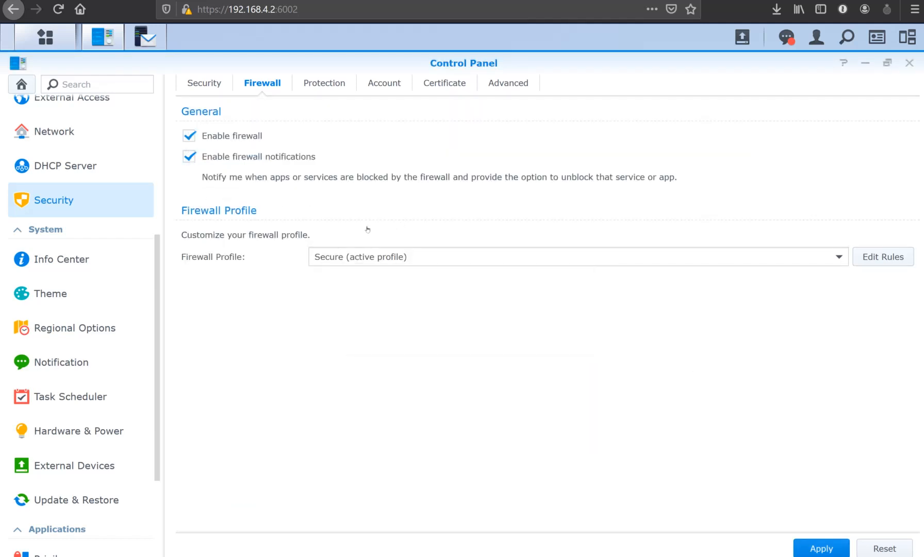
{"action": "left_click", "coordinate": [821, 548]}
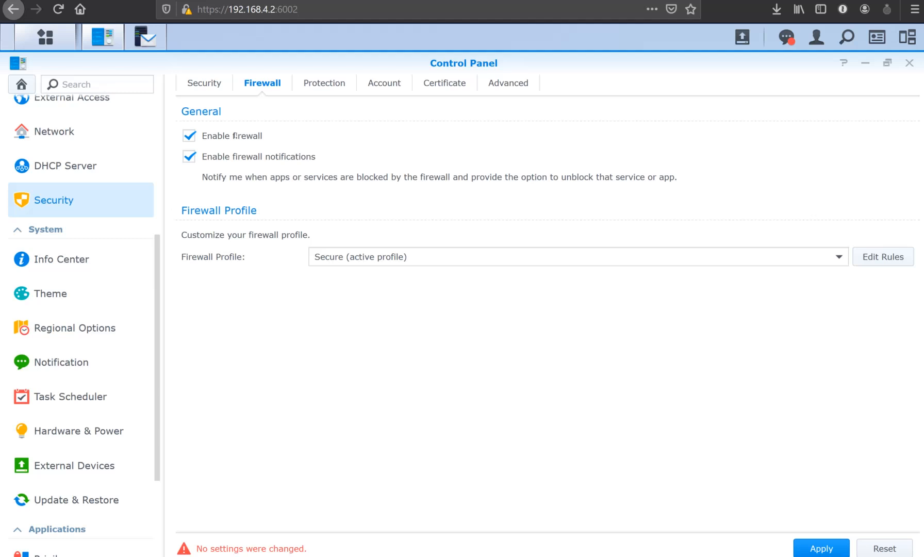
{"action": "scroll", "scroll_direction": "up", "scroll_amount": 3}
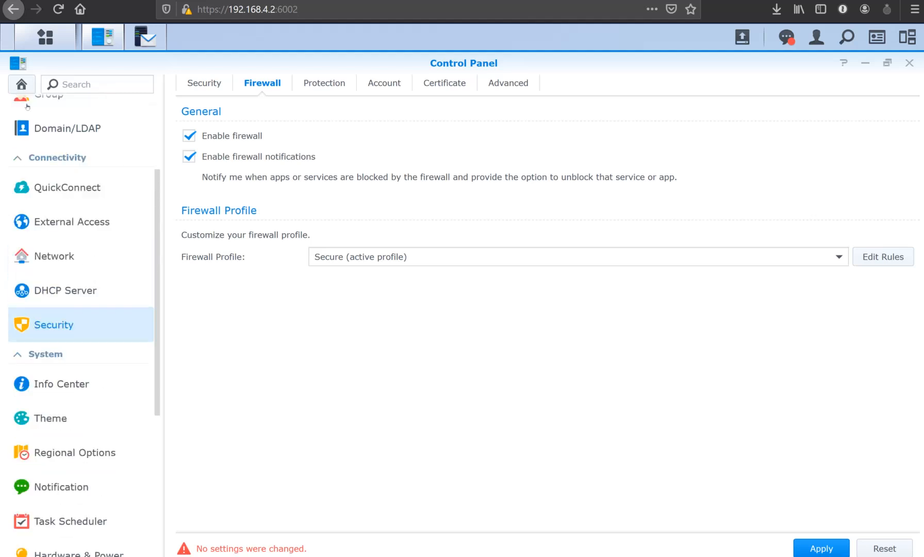
{"action": "scroll", "scroll_direction": "up", "scroll_amount": 3}
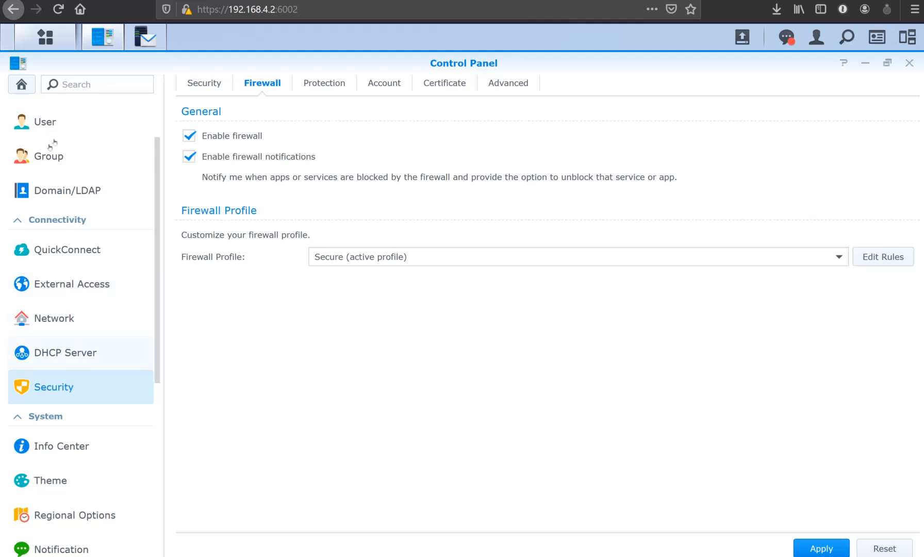
{"action": "left_click", "coordinate": [442, 82]}
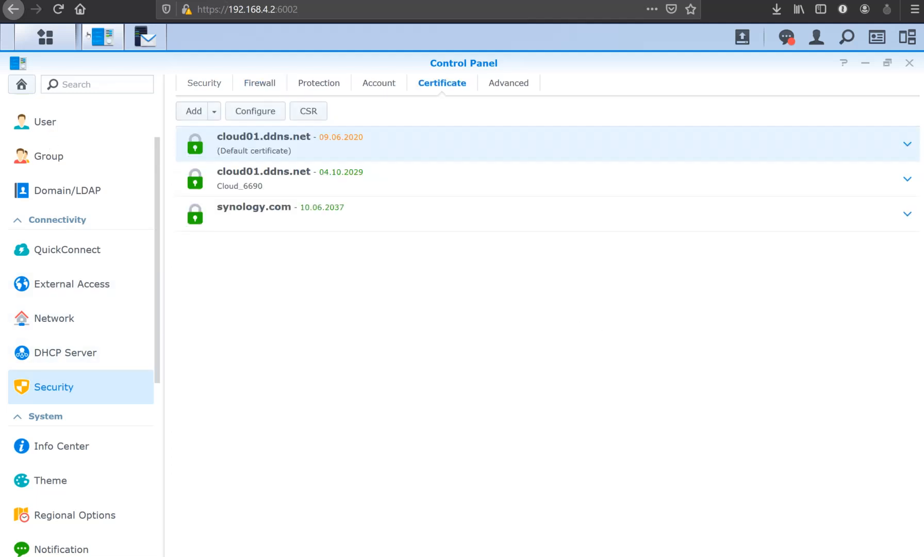
- Start a Let's Encrypt certificate request with domain name lab01.ovh and contact email
{"action": "left_click", "coordinate": [193, 111]}
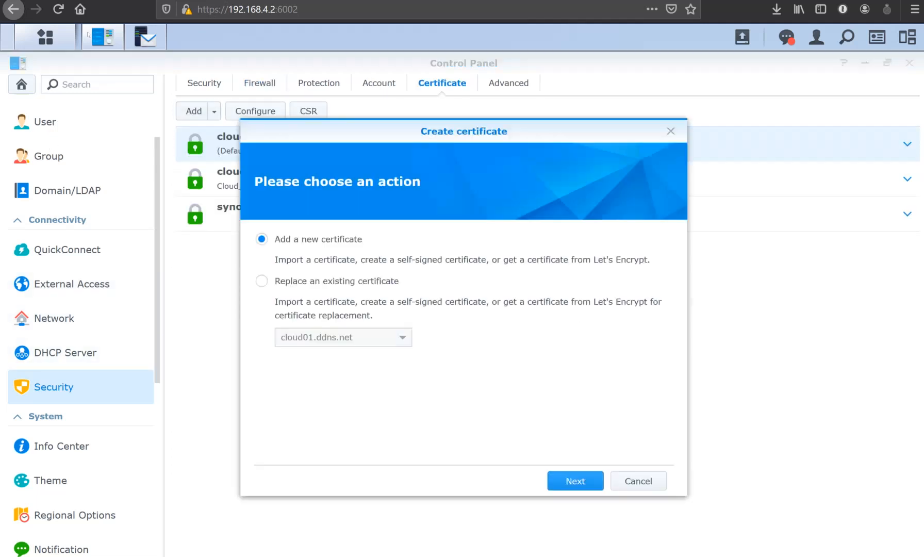
{"action": "left_click", "coordinate": [574, 481]}
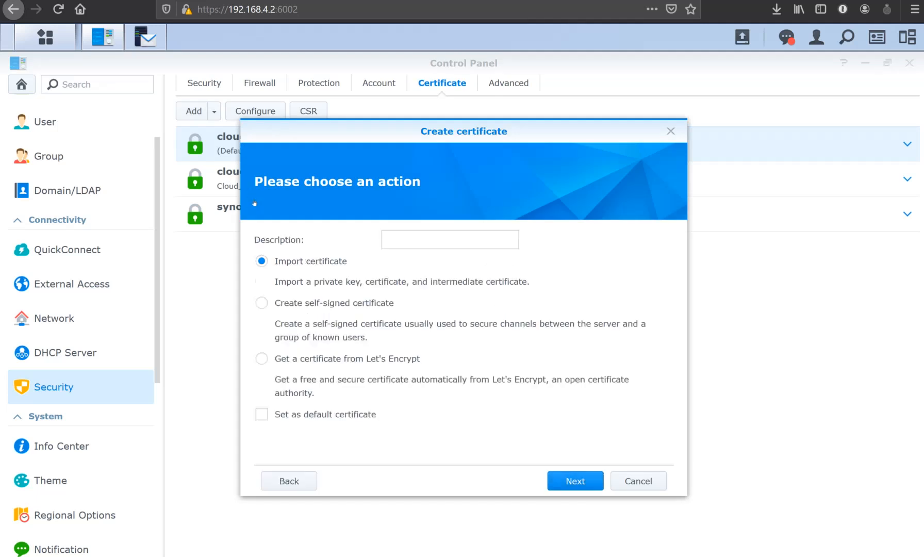
{"action": "left_click", "coordinate": [262, 358]}
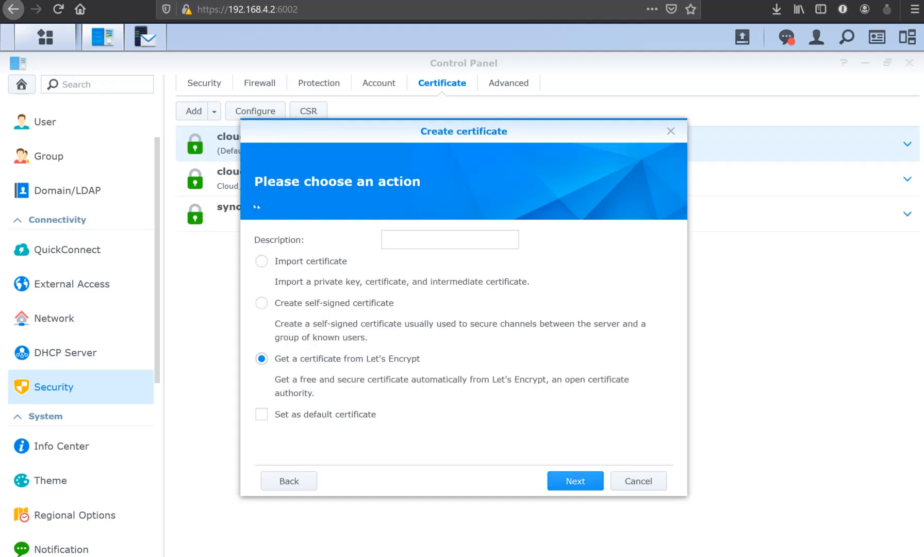
{"action": "left_click", "coordinate": [574, 480]}
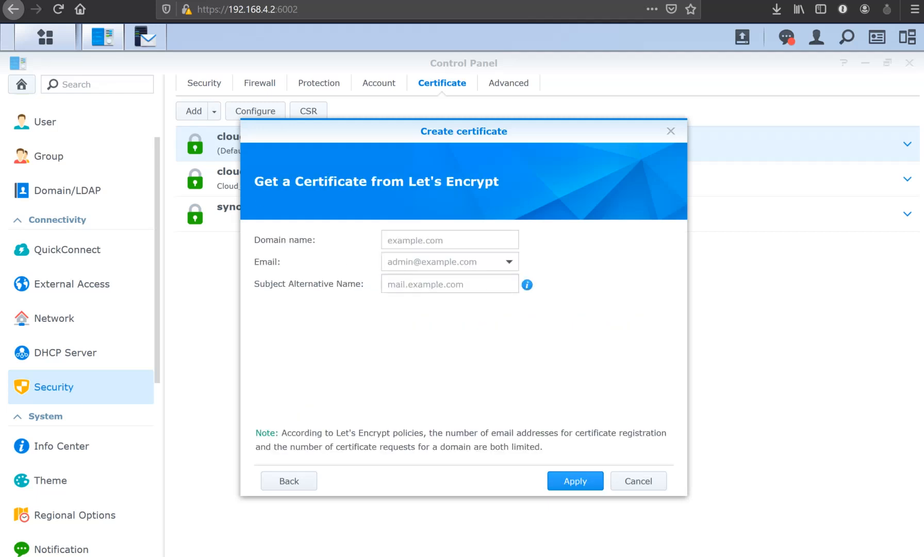
{"action": "type", "text": "lab"}
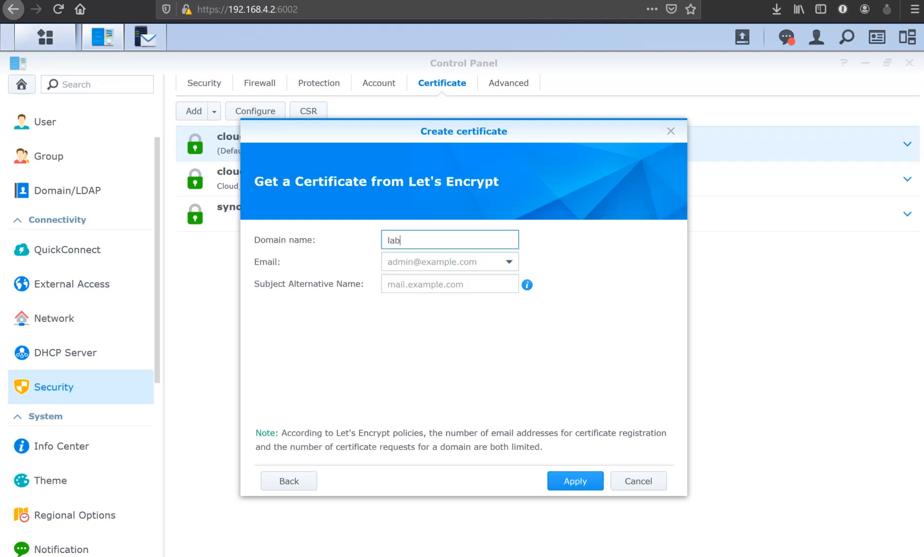
{"action": "type", "text": "01.ovh"}
{"action": "left_click", "coordinate": [450, 262]}
{"action": "type", "text": "test"}
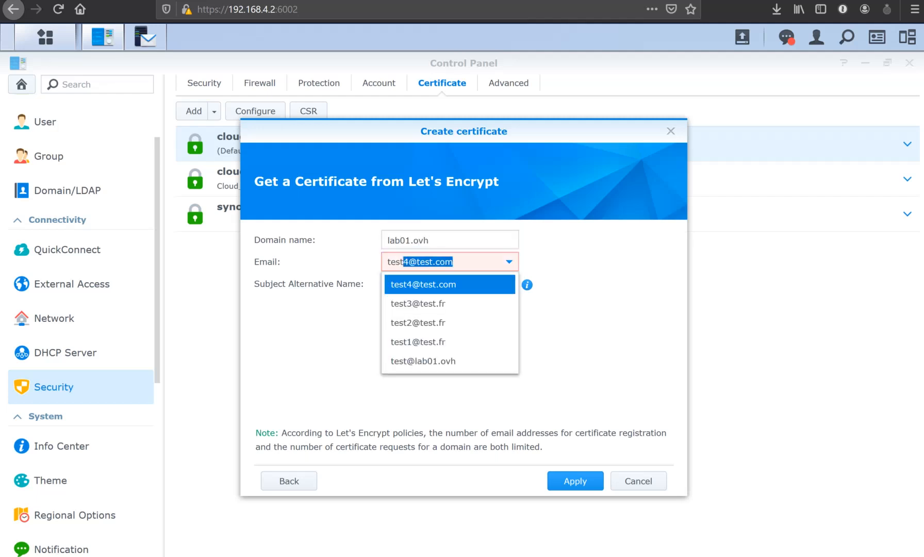
{"action": "left_click", "coordinate": [423, 361]}
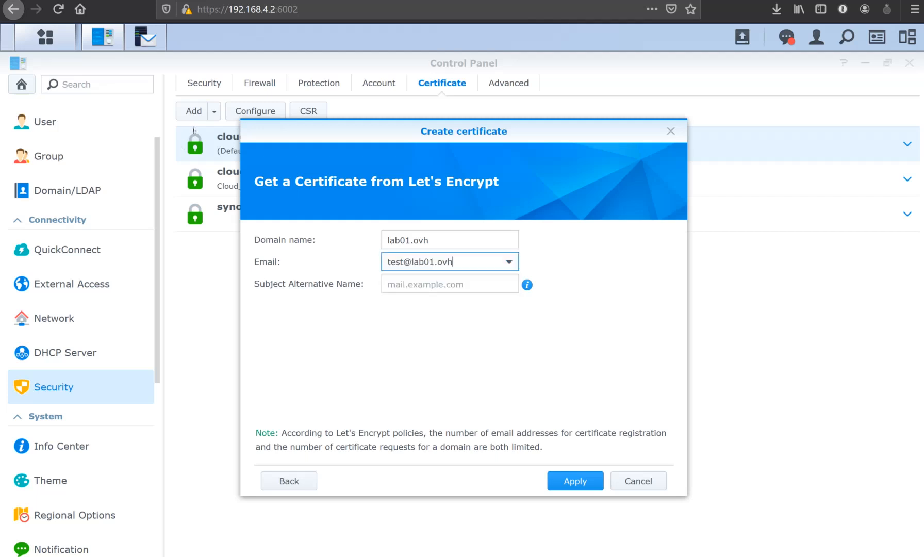
- Set subject alternative name lab01.ovh and submit the certificate request
{"action": "left_click", "coordinate": [449, 284]}
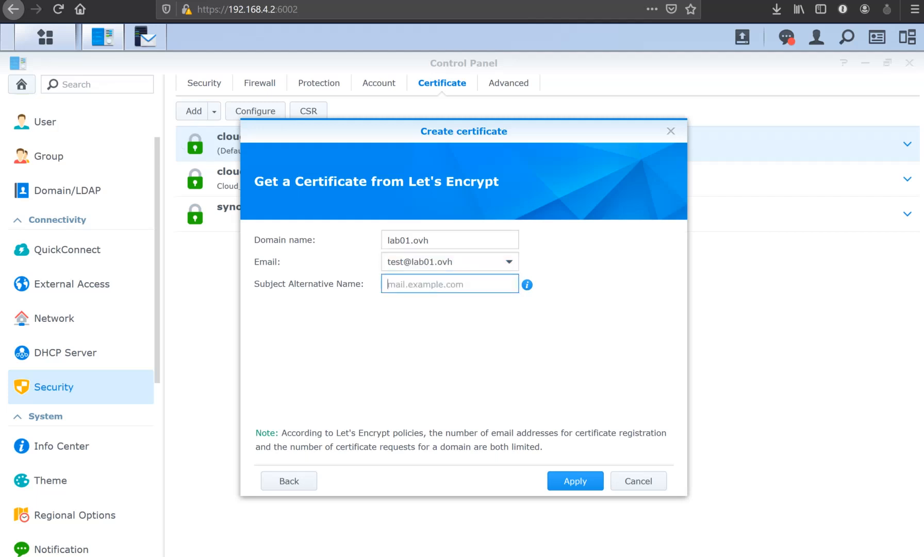
{"action": "type", "text": "lab"}
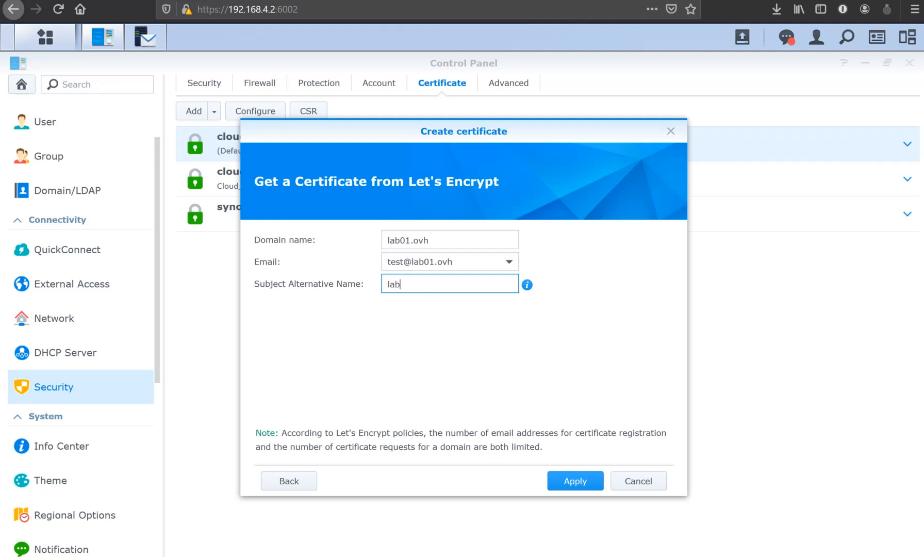
{"action": "type", "text": "01.ovh"}
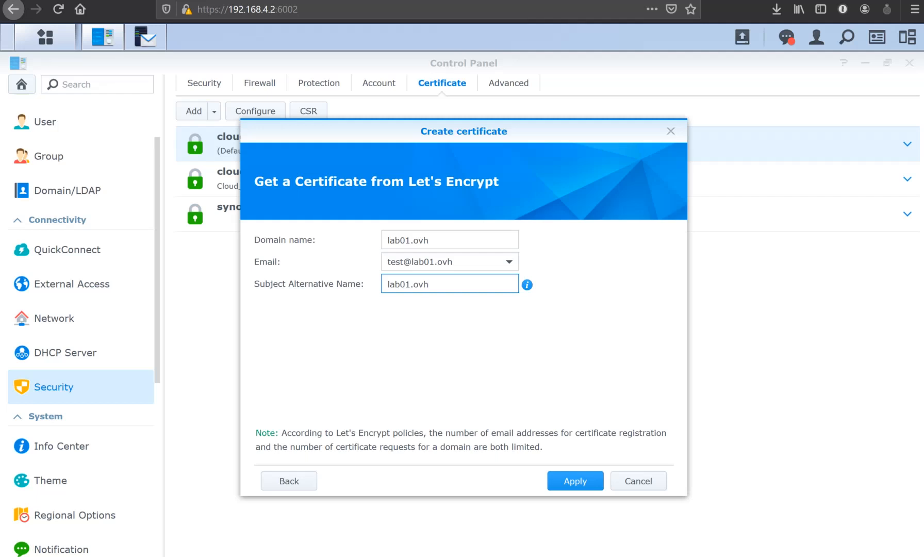
{"action": "type", "text": ";"}
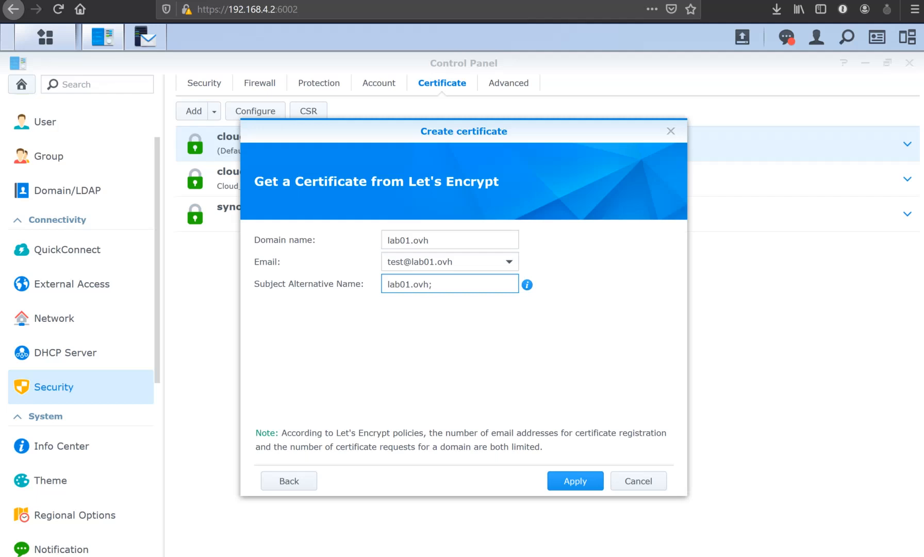
{"action": "key", "text": "Backspace"}
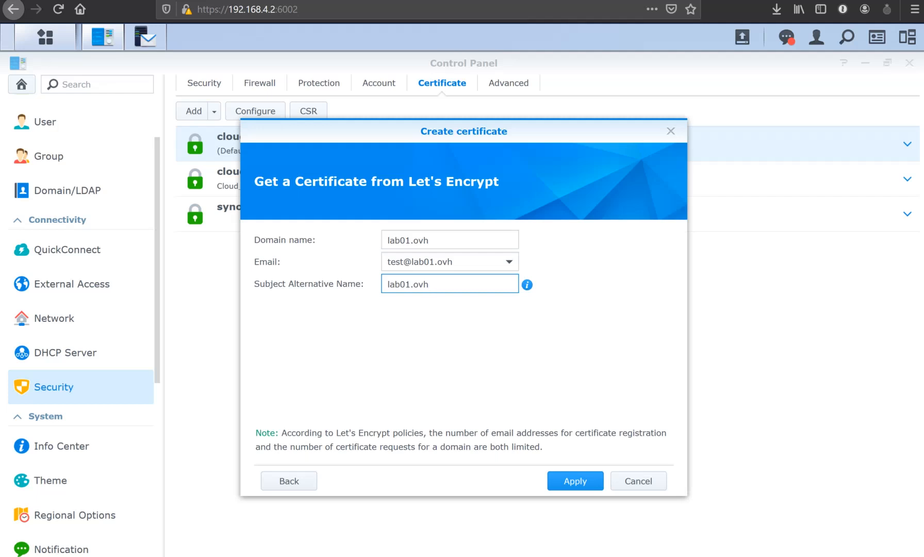
{"action": "mouse_move", "coordinate": [249, 193]}
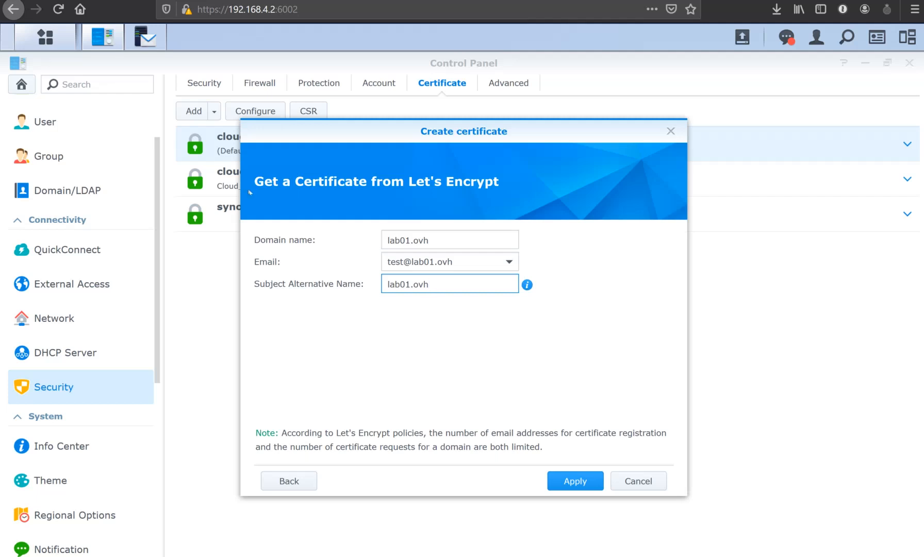
{"action": "left_click", "coordinate": [574, 482]}
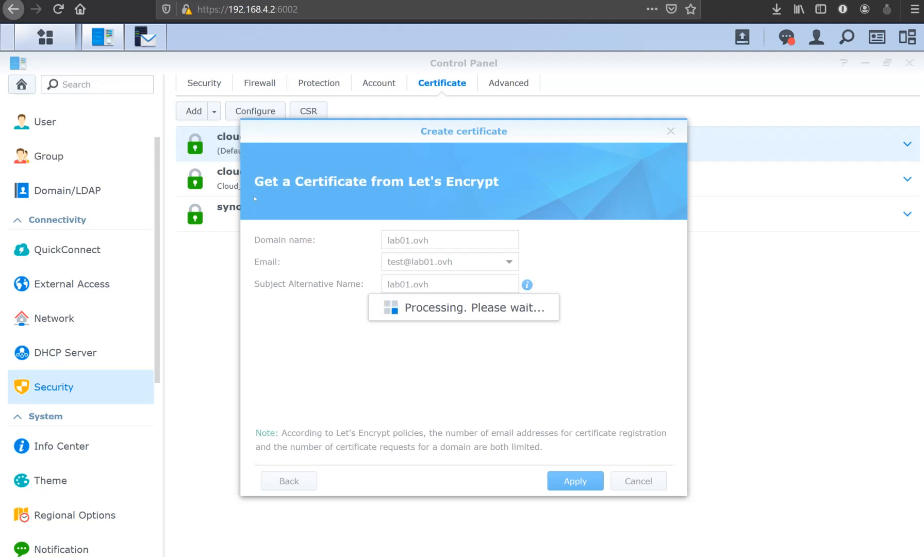
{"action": "left_click", "coordinate": [574, 482]}
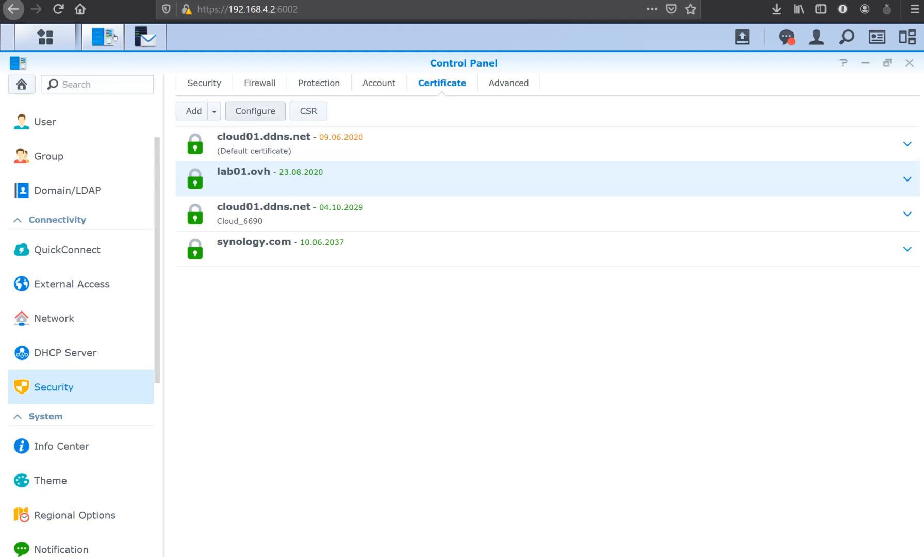
- Assign the lab01.ovh certificate to the SynologyDrive - 8020 service
{"action": "left_click", "coordinate": [255, 111]}
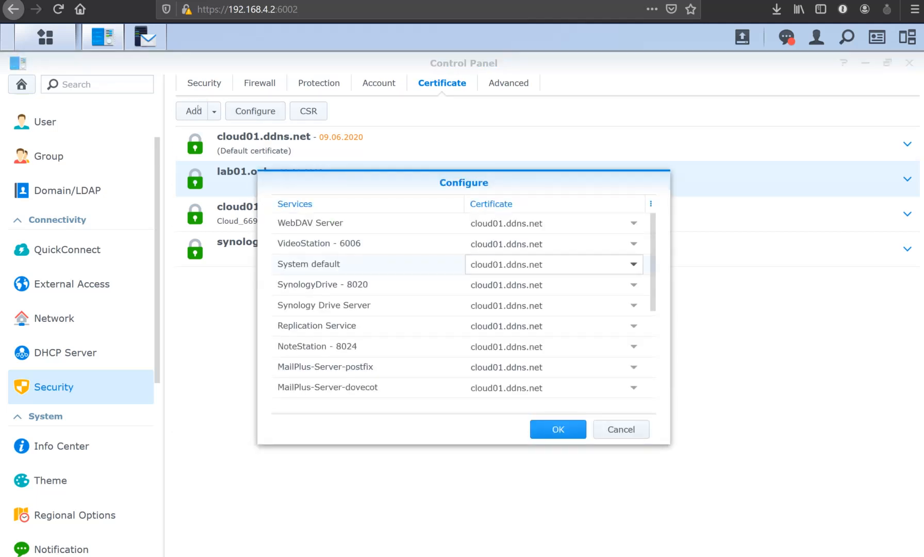
{"action": "scroll", "scroll_direction": "down", "scroll_amount": 3}
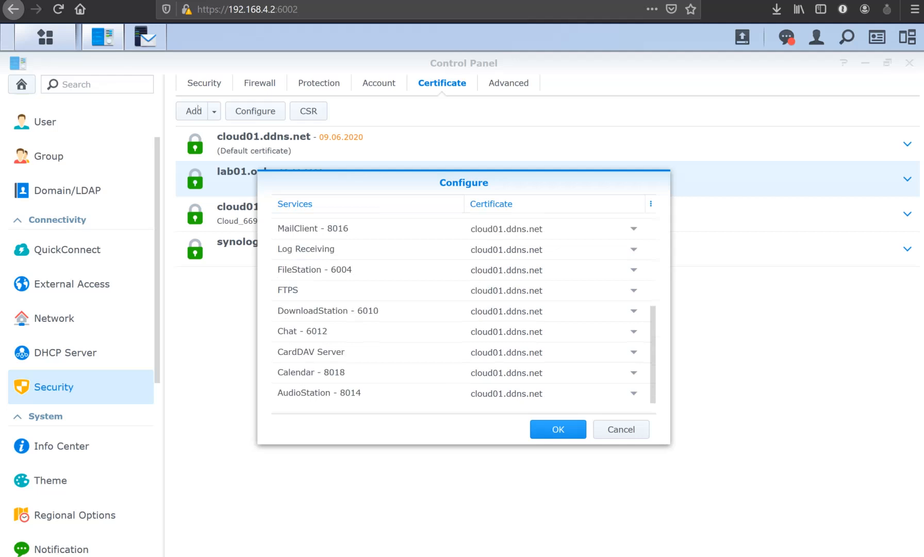
{"action": "left_click", "coordinate": [553, 332]}
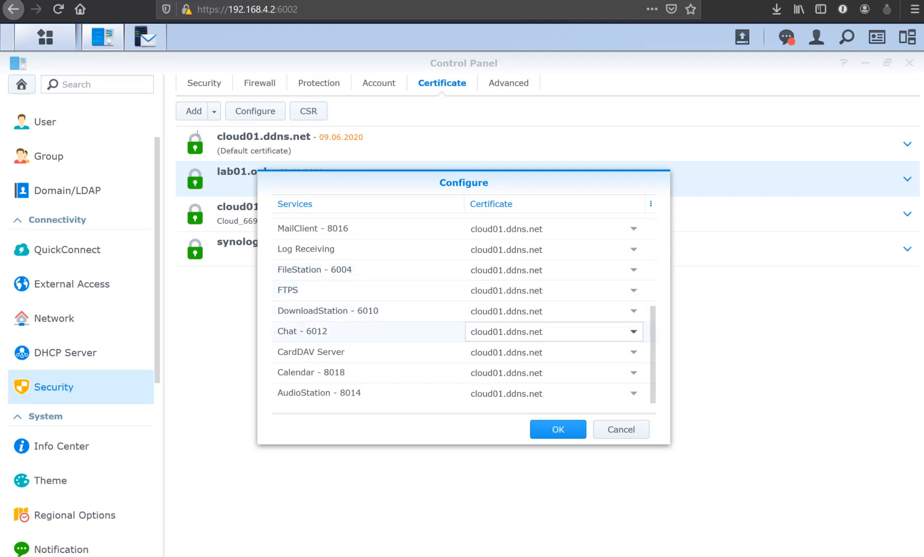
{"action": "scroll", "scroll_direction": "down", "scroll_amount": 3}
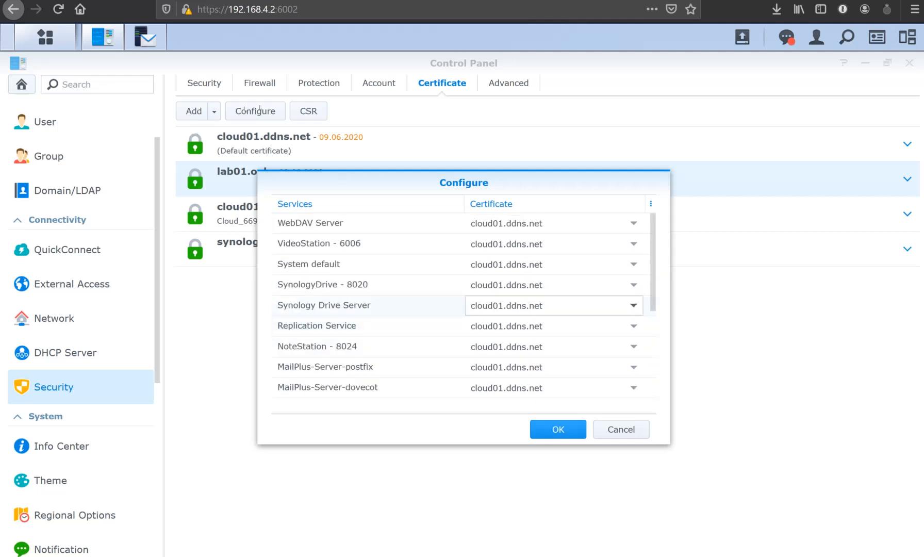
{"action": "left_click", "coordinate": [553, 285]}
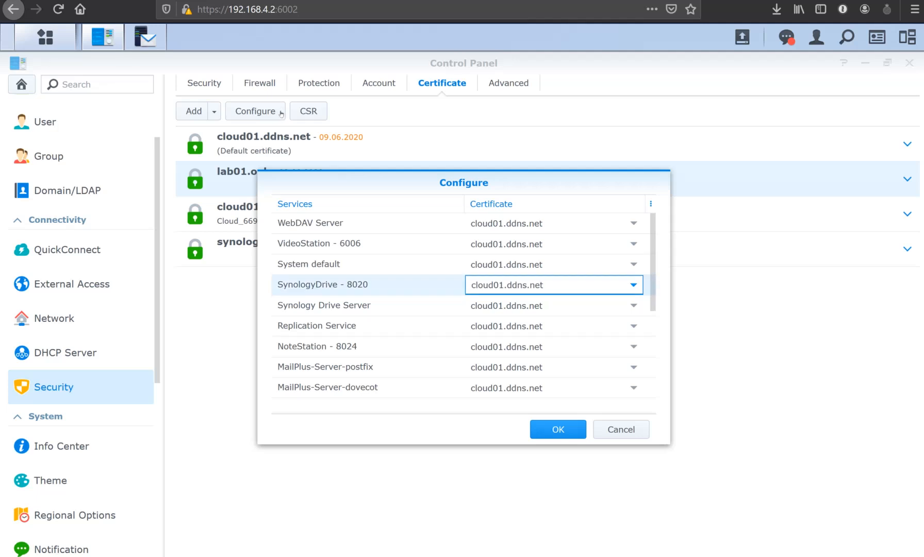
{"action": "left_click", "coordinate": [633, 284]}
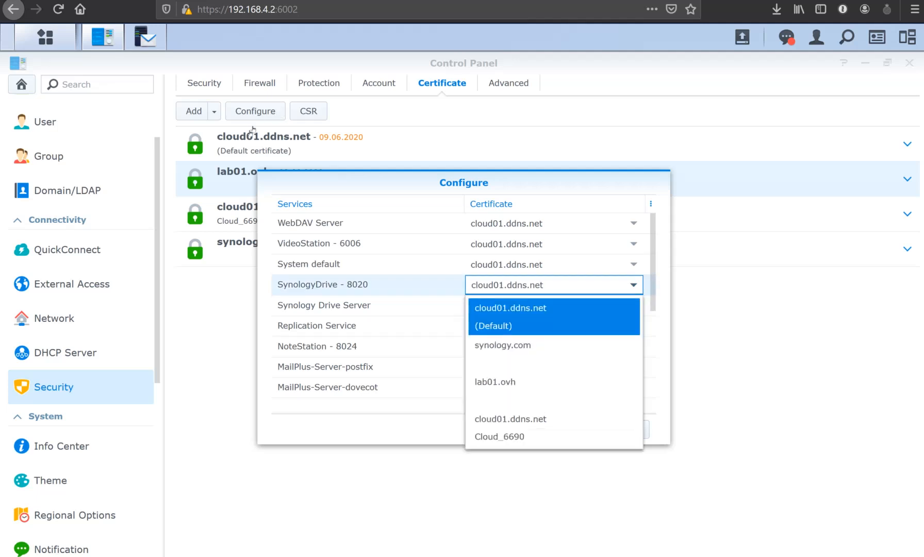
{"action": "left_click", "coordinate": [495, 382]}
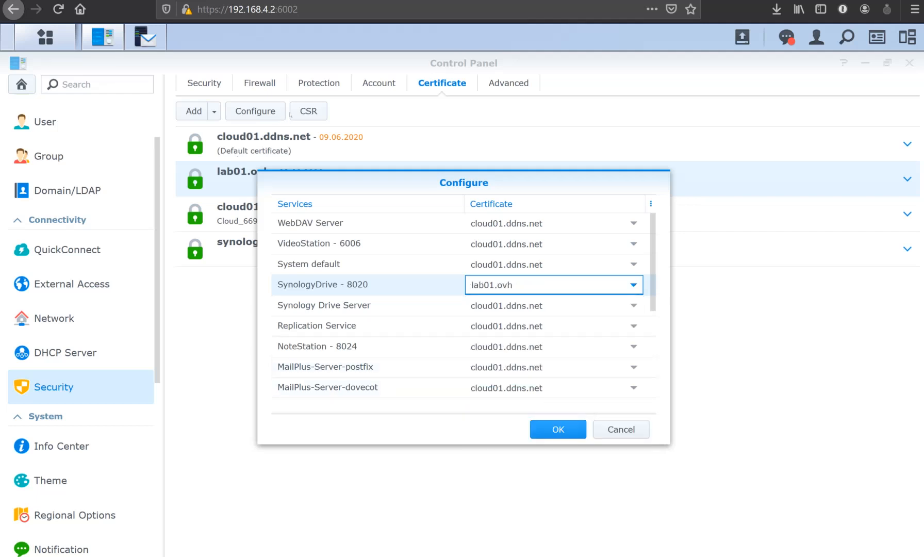
- Assign lab01.ovh to MailClient - 8016 and save the certificate assignments
{"action": "scroll", "scroll_direction": "down", "scroll_amount": 3}
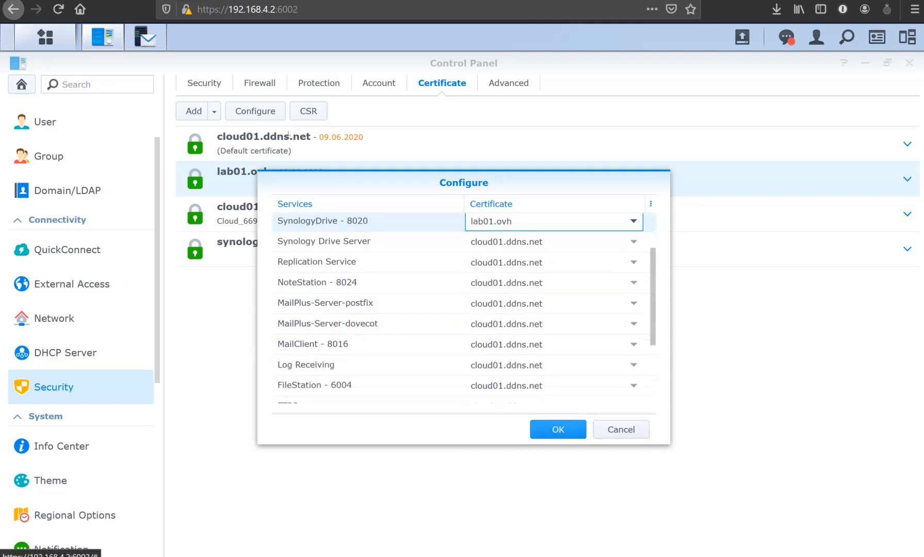
{"action": "scroll", "scroll_direction": "down", "scroll_amount": 3}
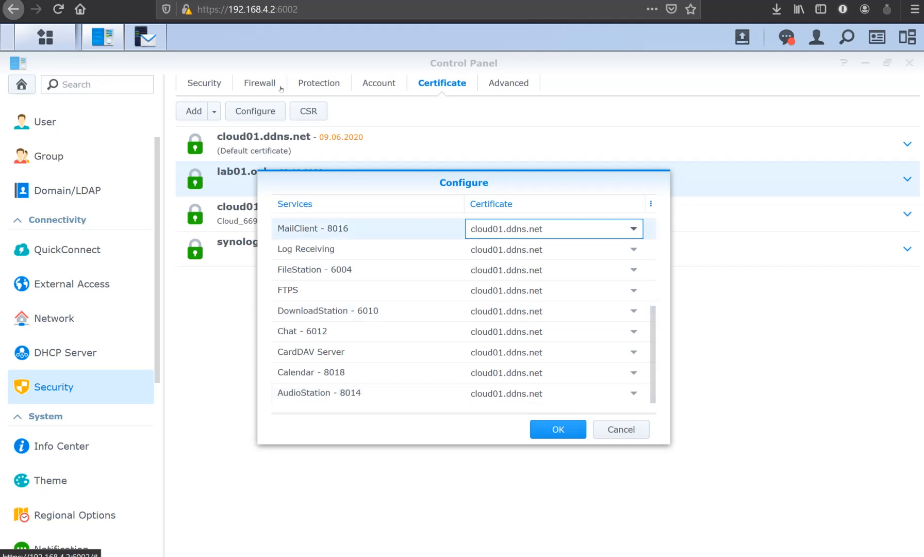
{"action": "left_click", "coordinate": [633, 229]}
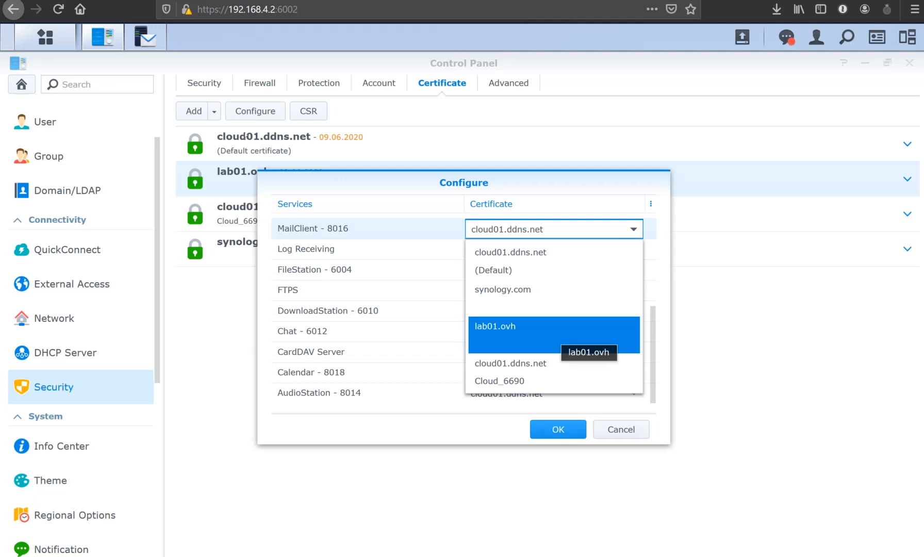
{"action": "left_click", "coordinate": [495, 326]}
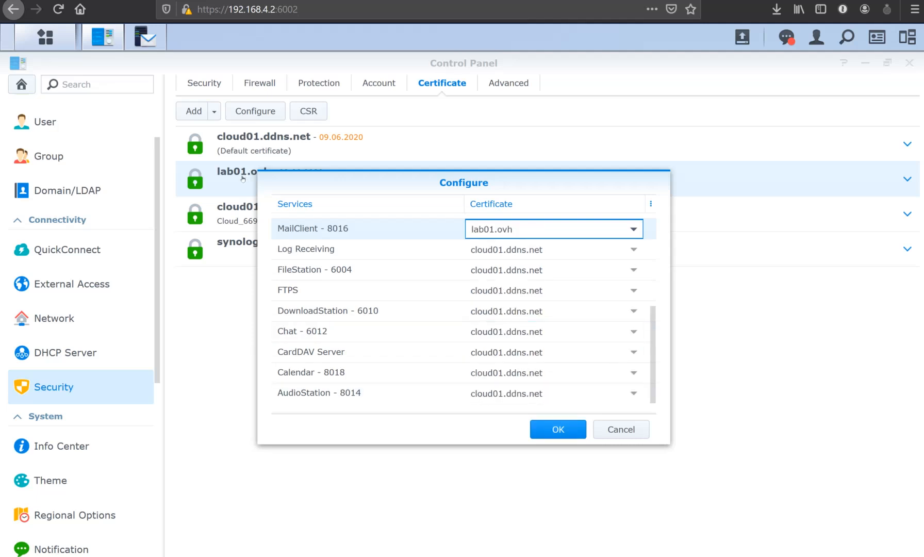
{"action": "left_click", "coordinate": [557, 429]}
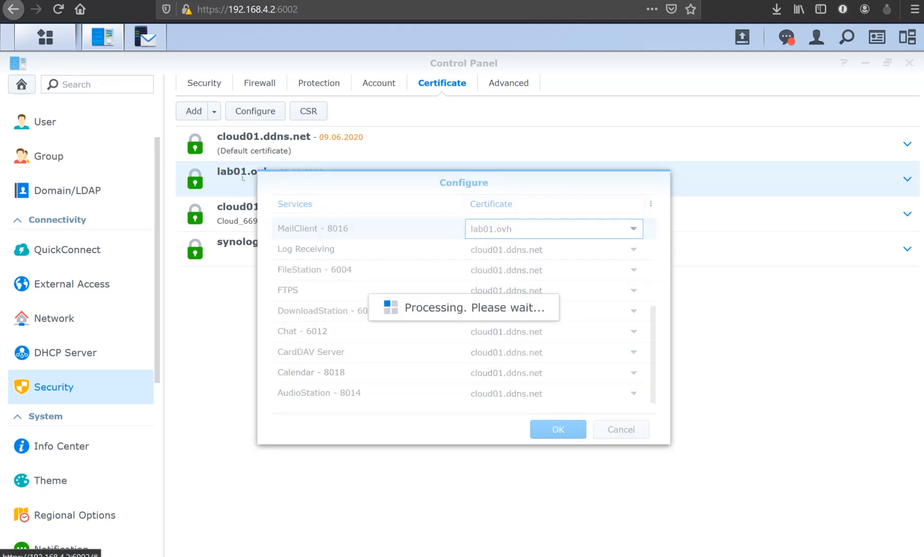
{"action": "left_click", "coordinate": [557, 430]}
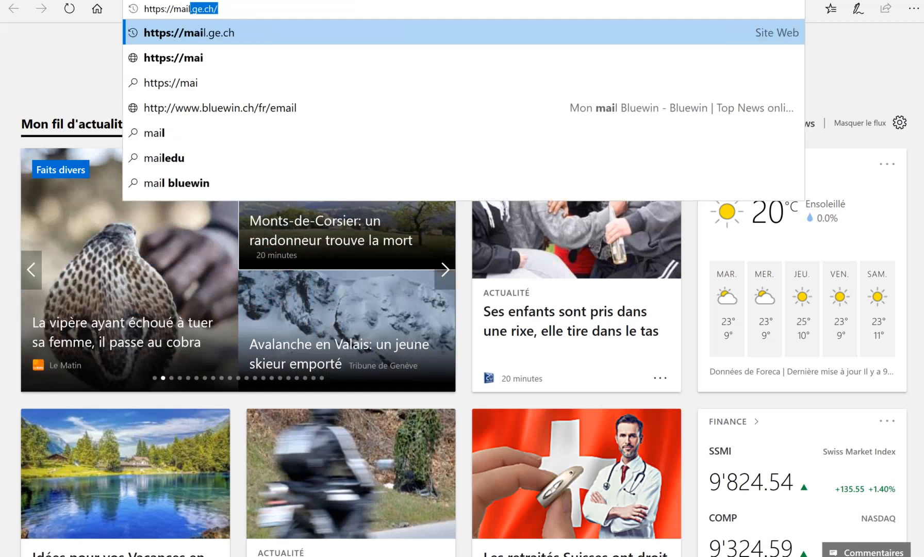
{"action": "key", "text": "Backspace"}
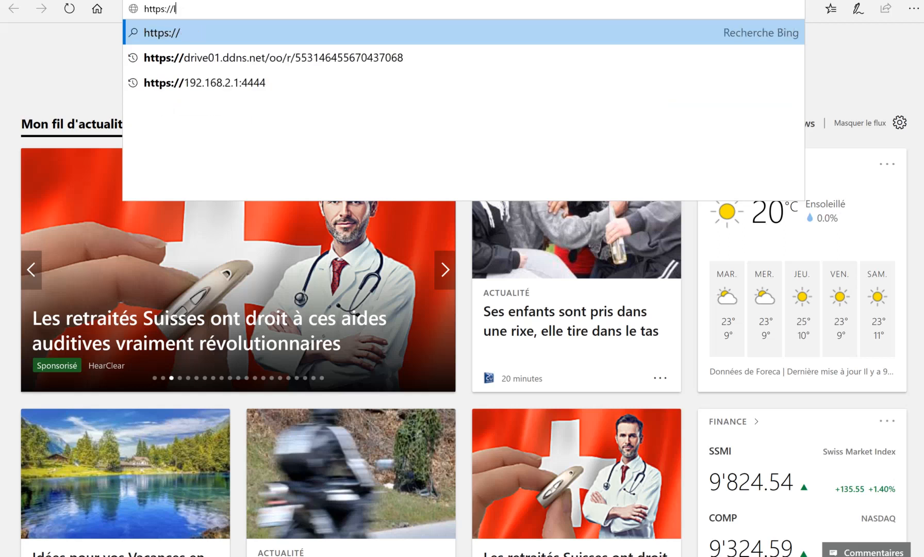
{"action": "type", "text": "ab01."}
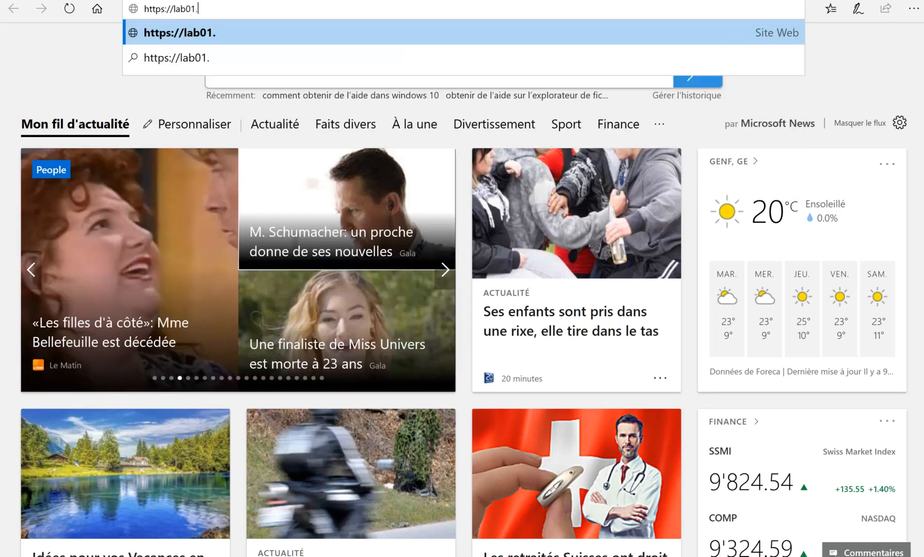
{"action": "type", "text": "ovh:8016/"}
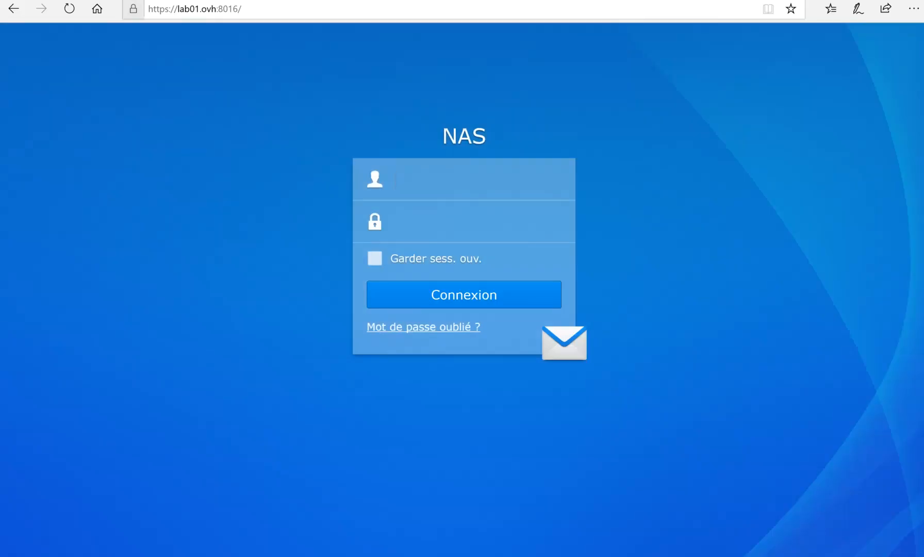
- Inspect the site certificate, confirming a valid Let's Encrypt certificate for lab01.ovh
{"action": "left_click", "coordinate": [133, 9]}
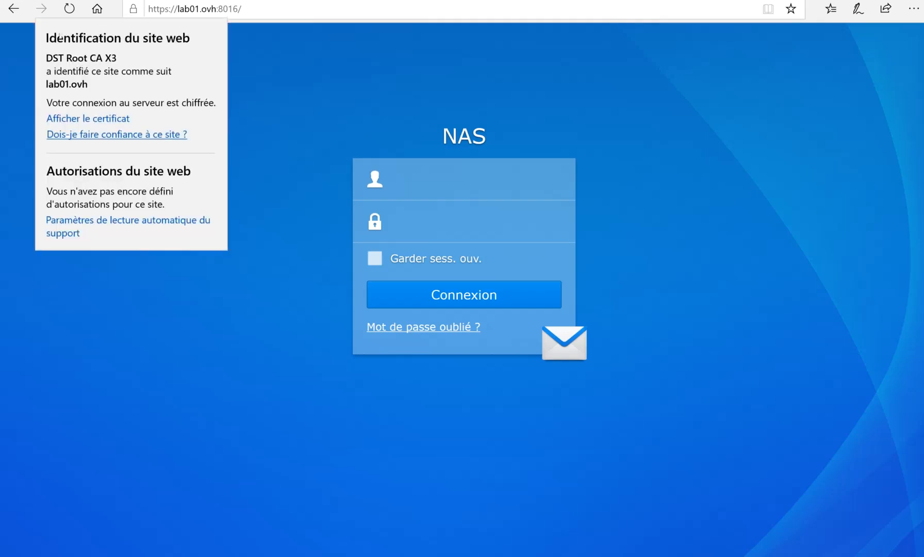
{"action": "left_click", "coordinate": [87, 118]}
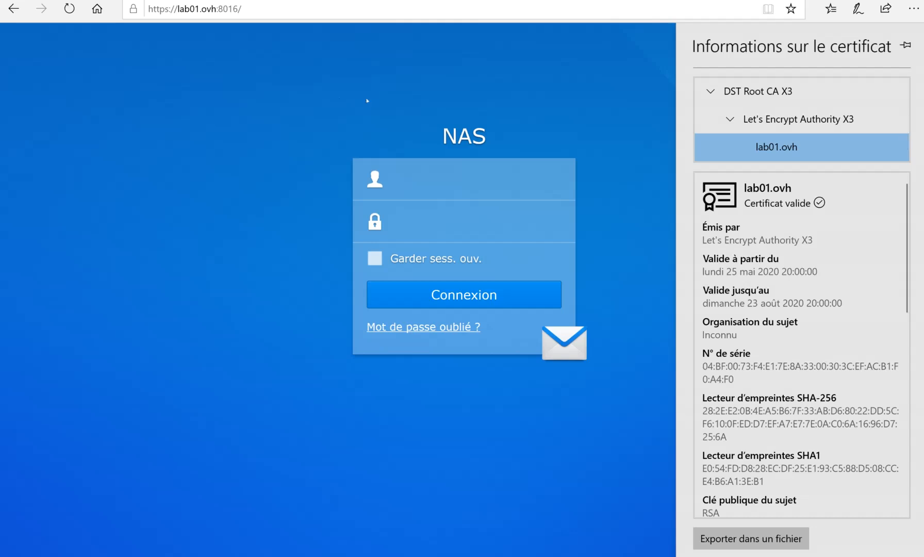
{"action": "mouse_move", "coordinate": [367, 101]}
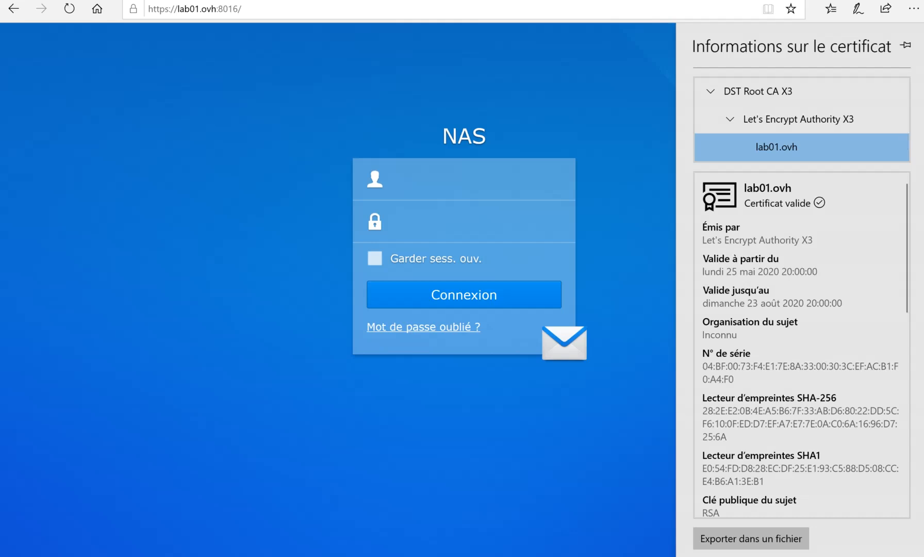
{"action": "scroll", "scroll_direction": "down", "scroll_amount": 3}
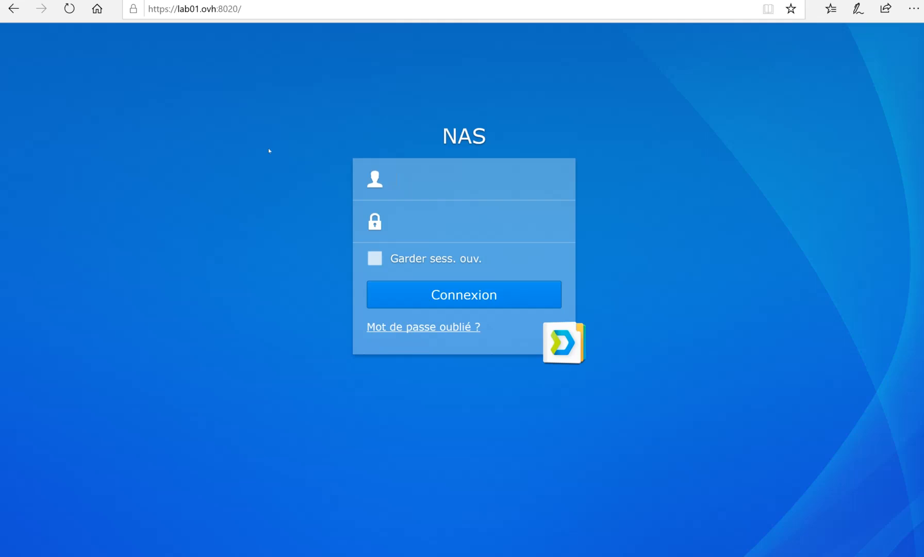
{"action": "left_click", "coordinate": [472, 179]}
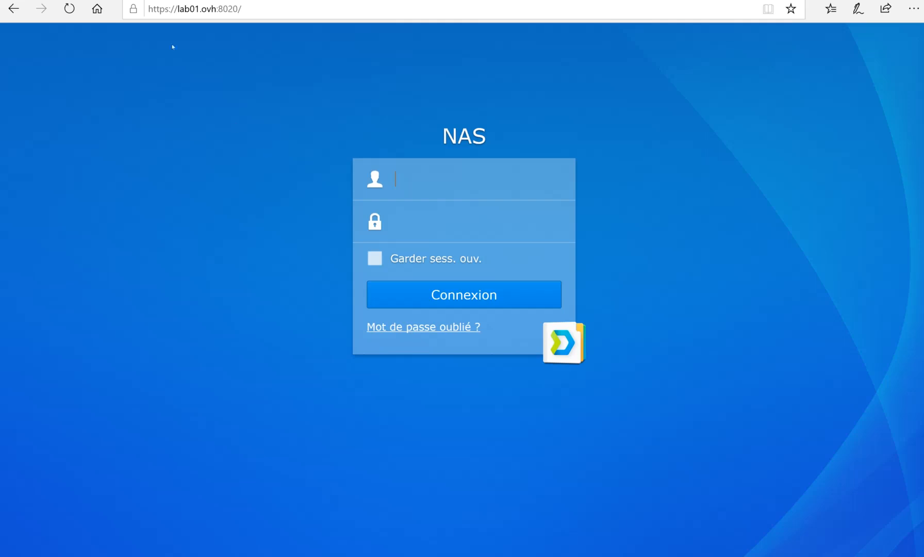